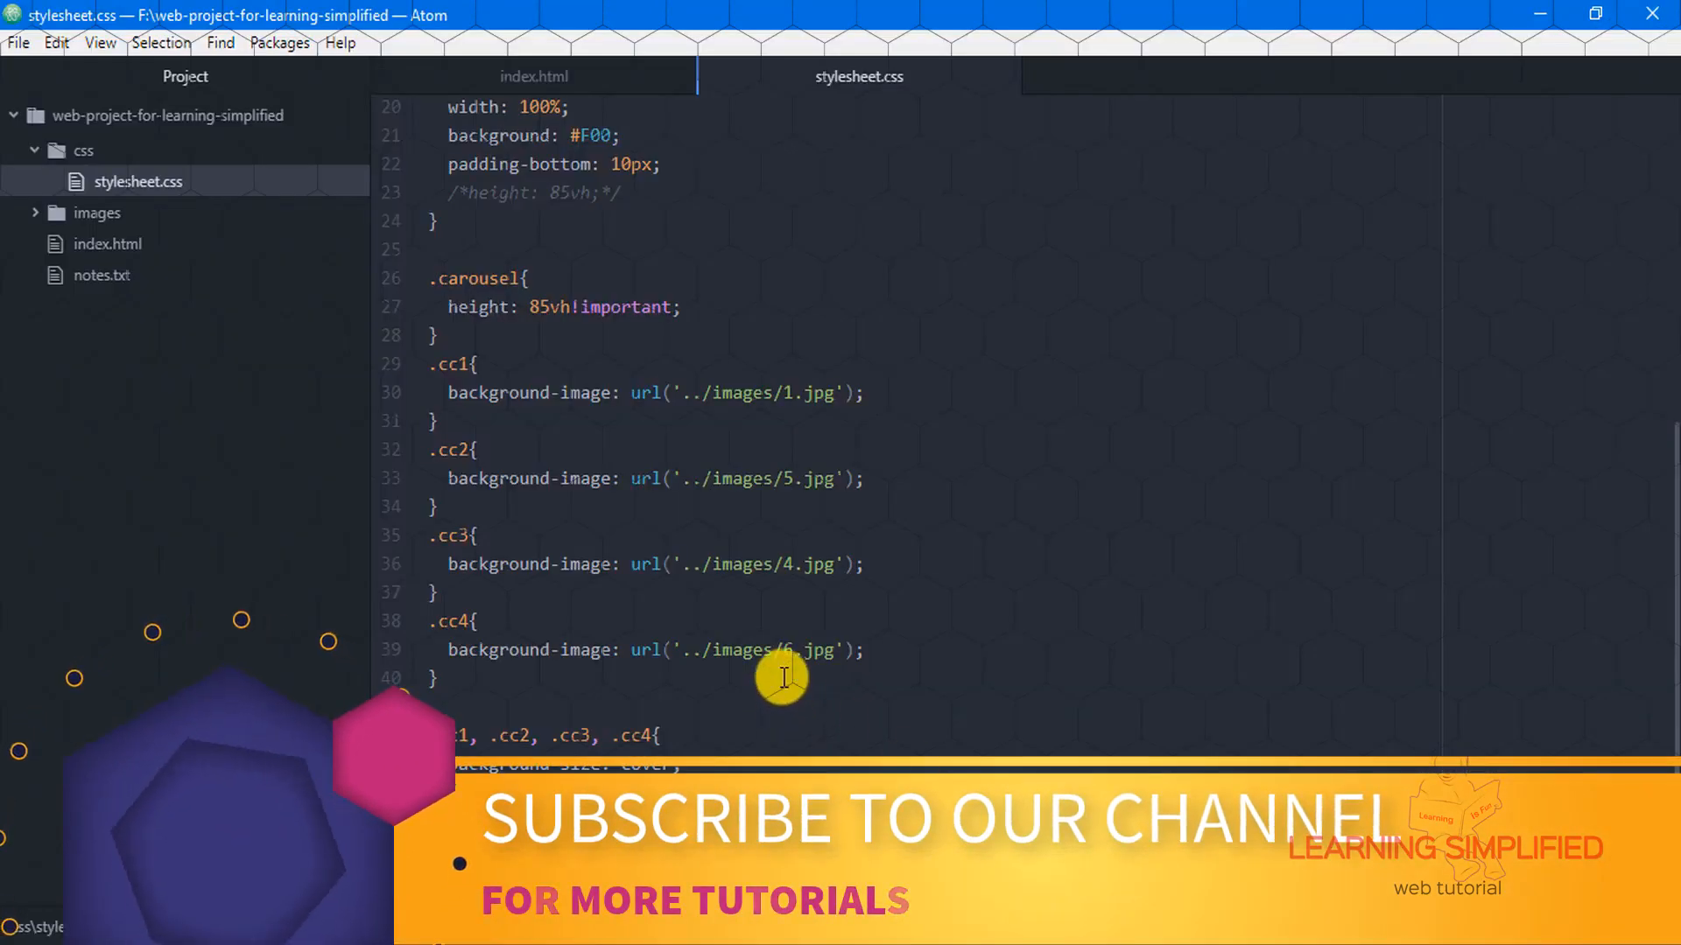
Bring index.html's carousel initialisation script into view below the ready handler.
left_click(533, 75)
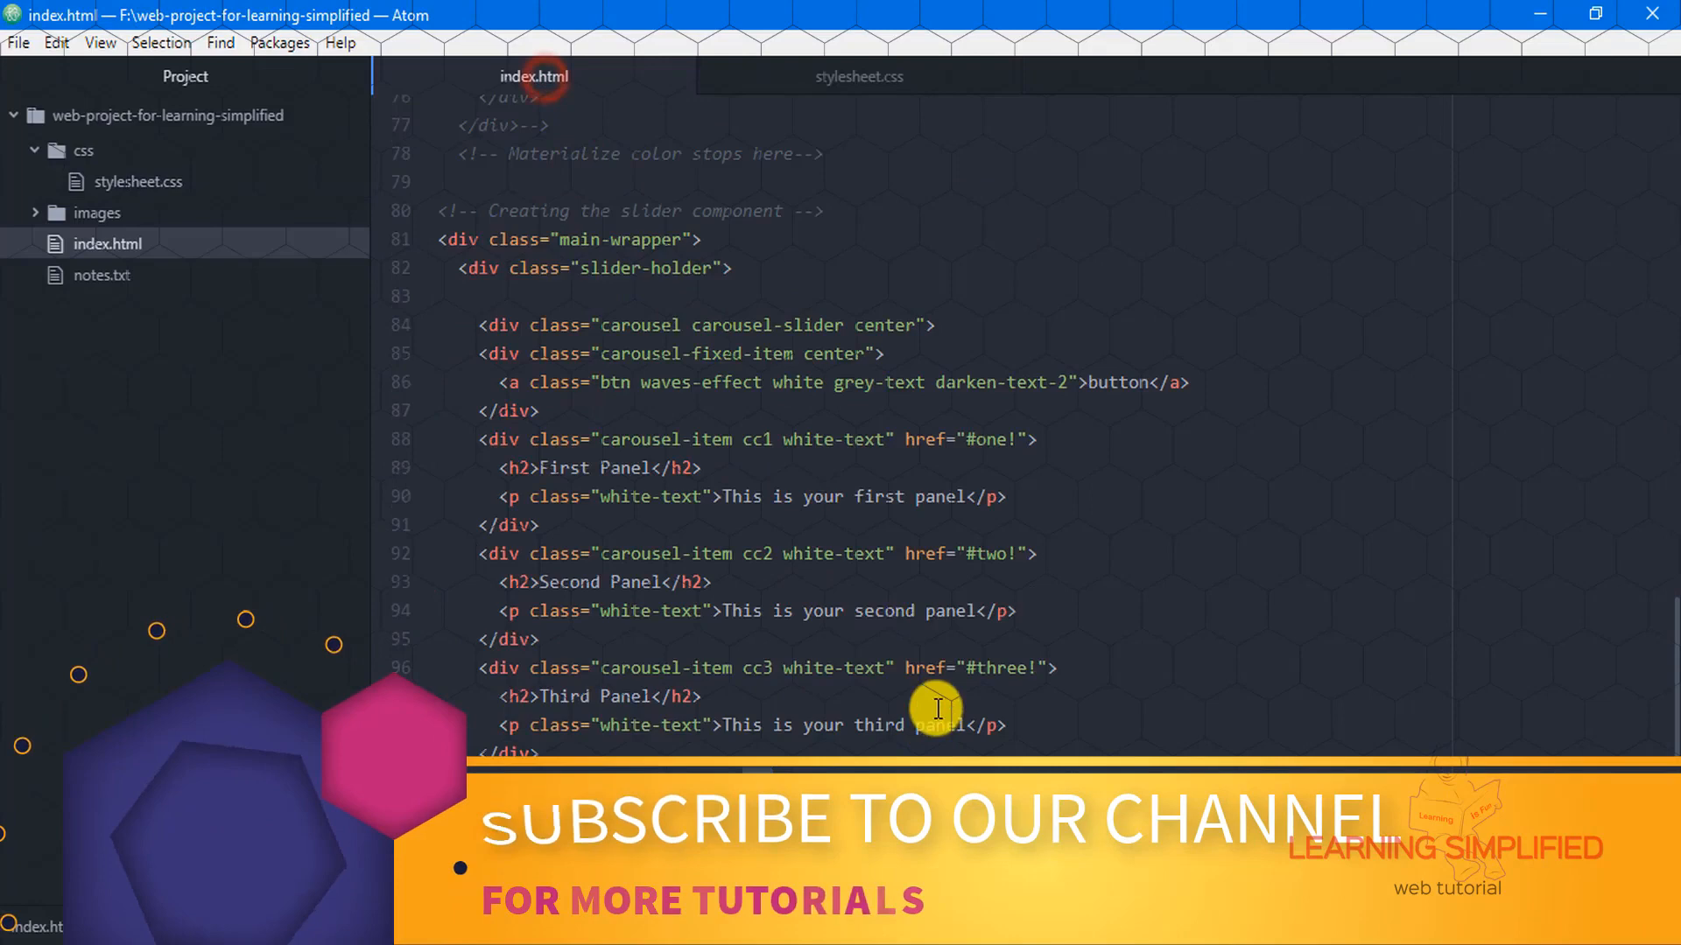
scroll("down", 3)
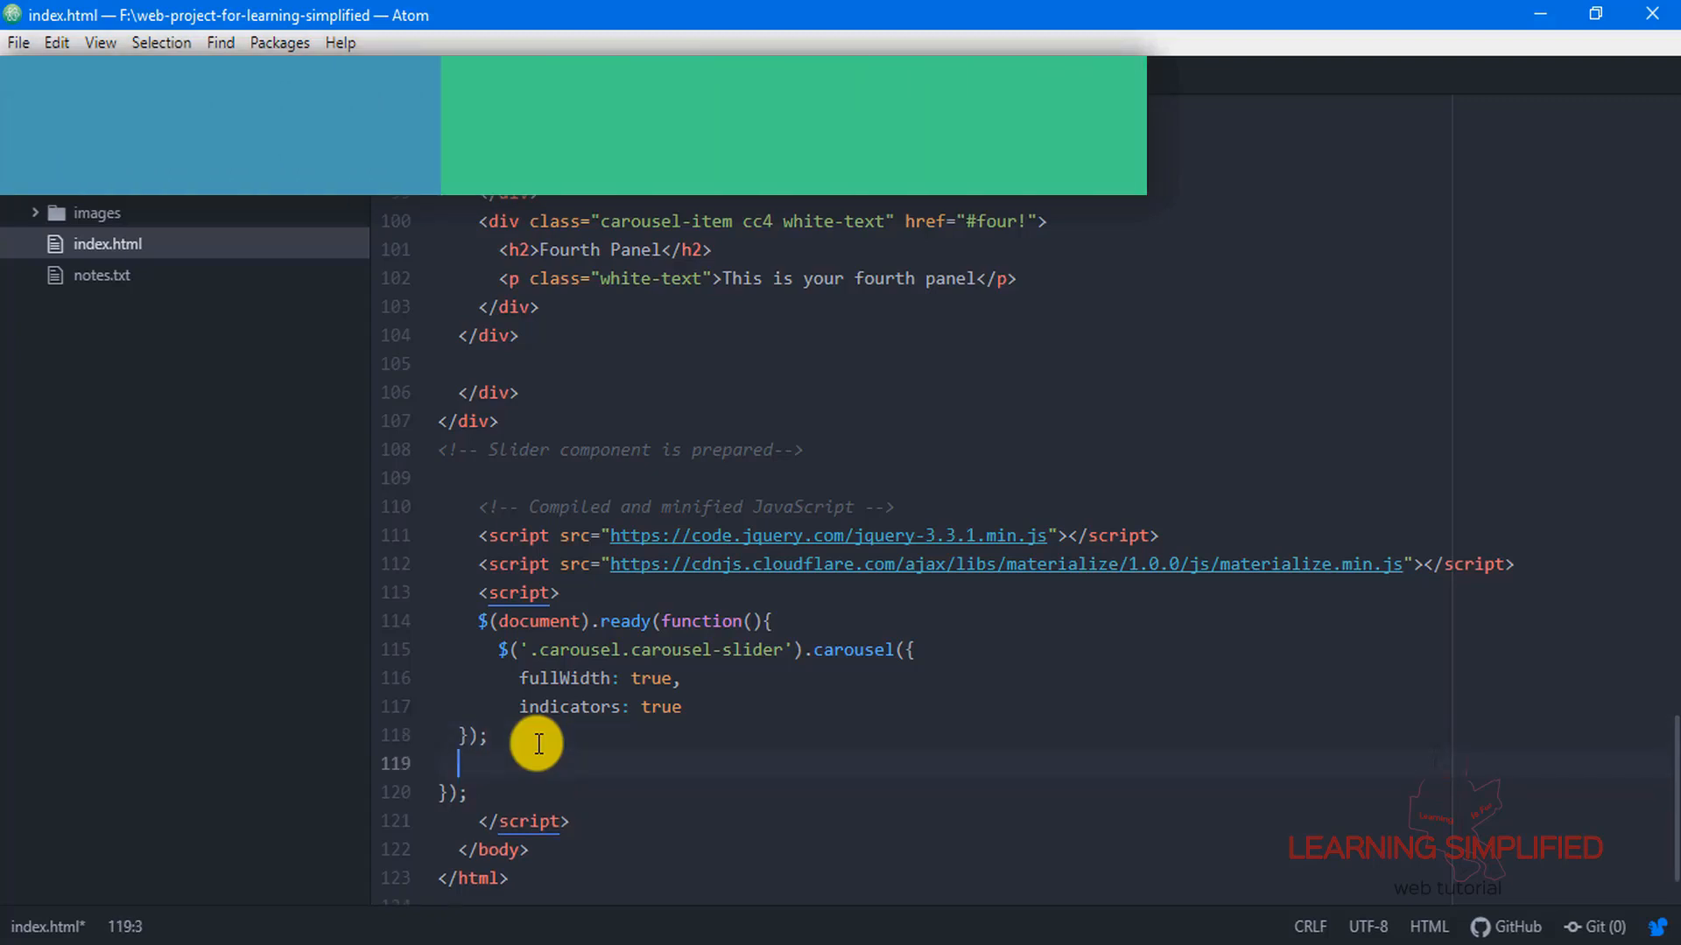
Add an autoplay(); call and start defining function autoplay(){ inside the ready handler.
type("autoplay")
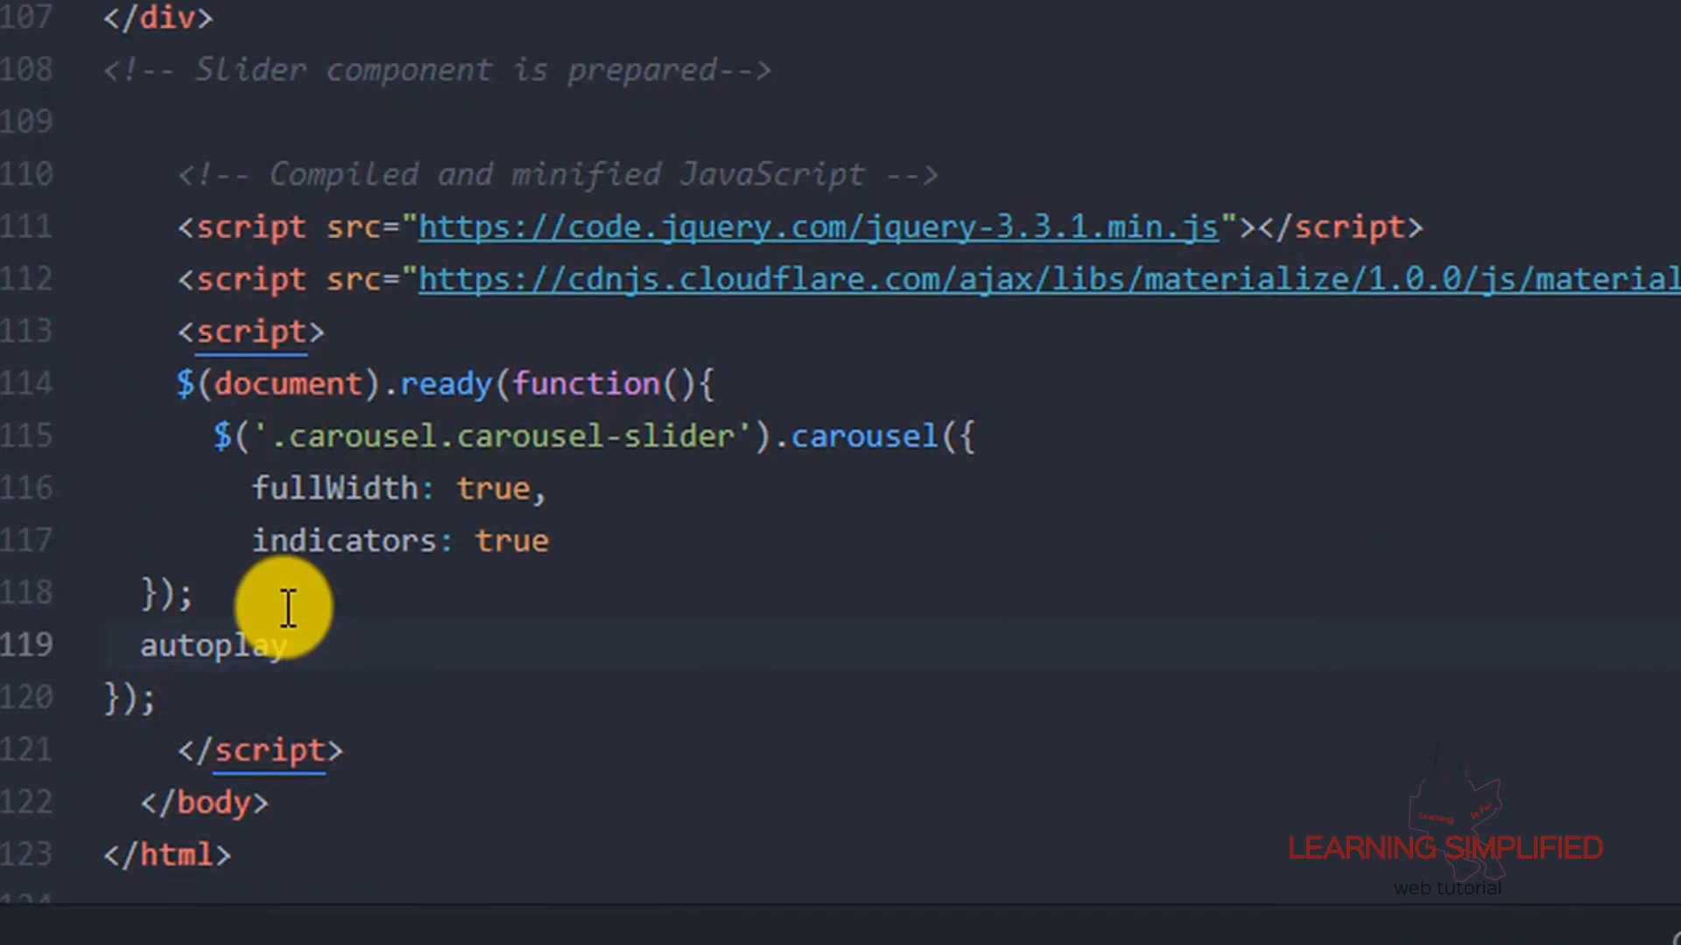
type("();")
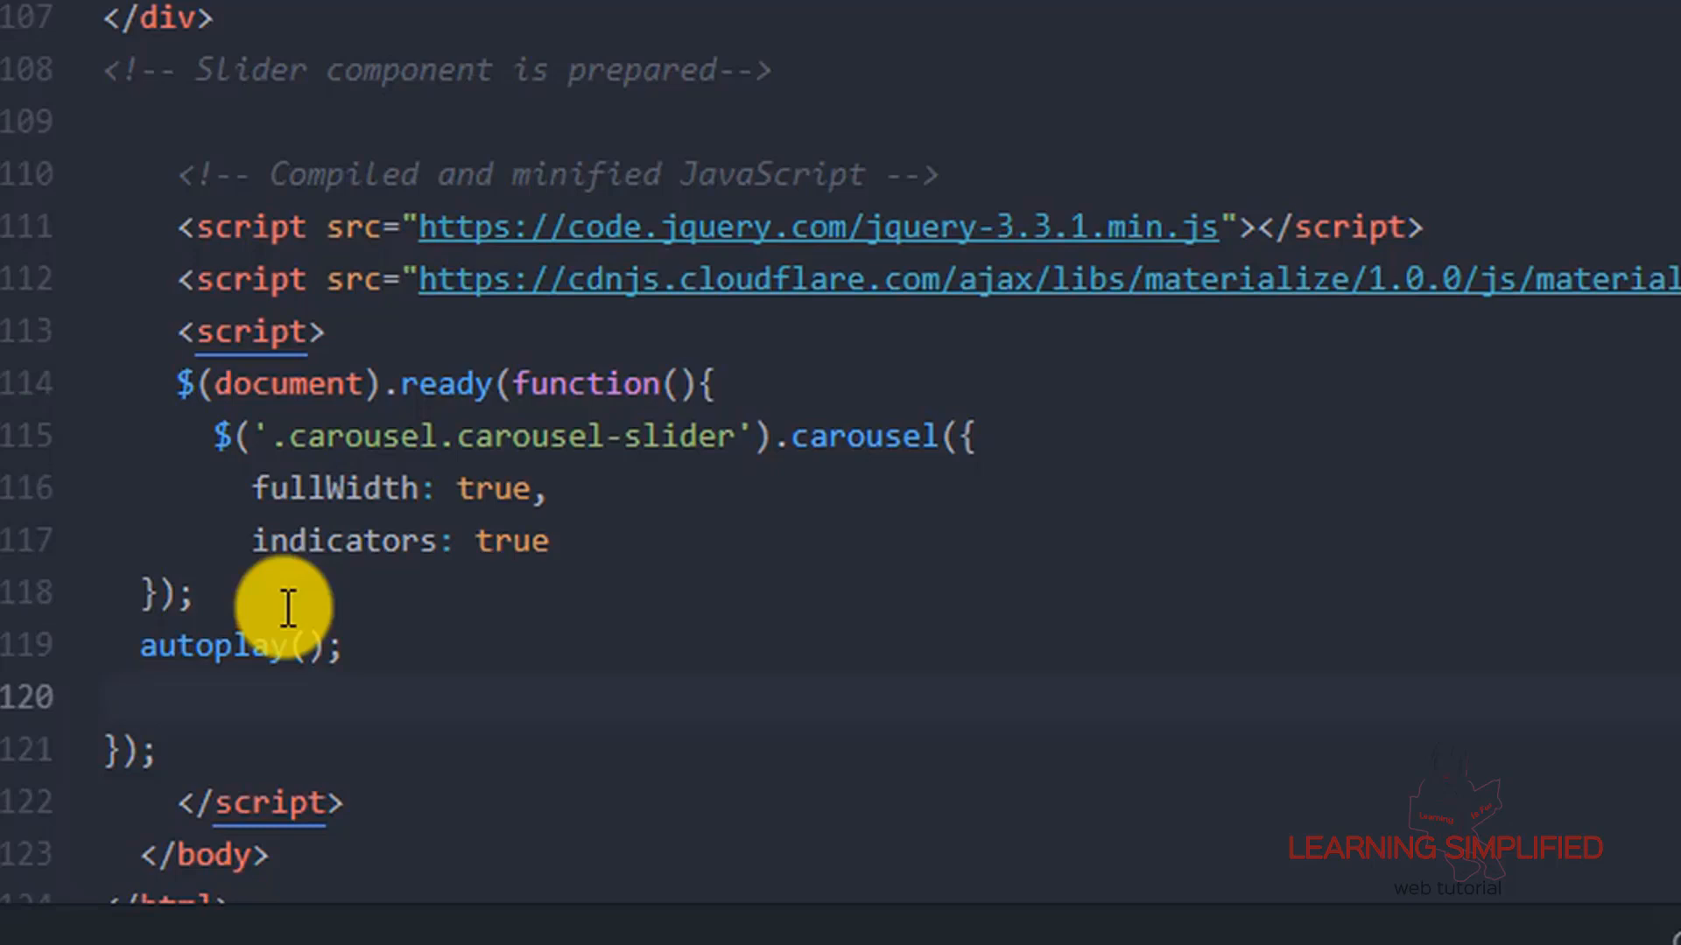
type("functi")
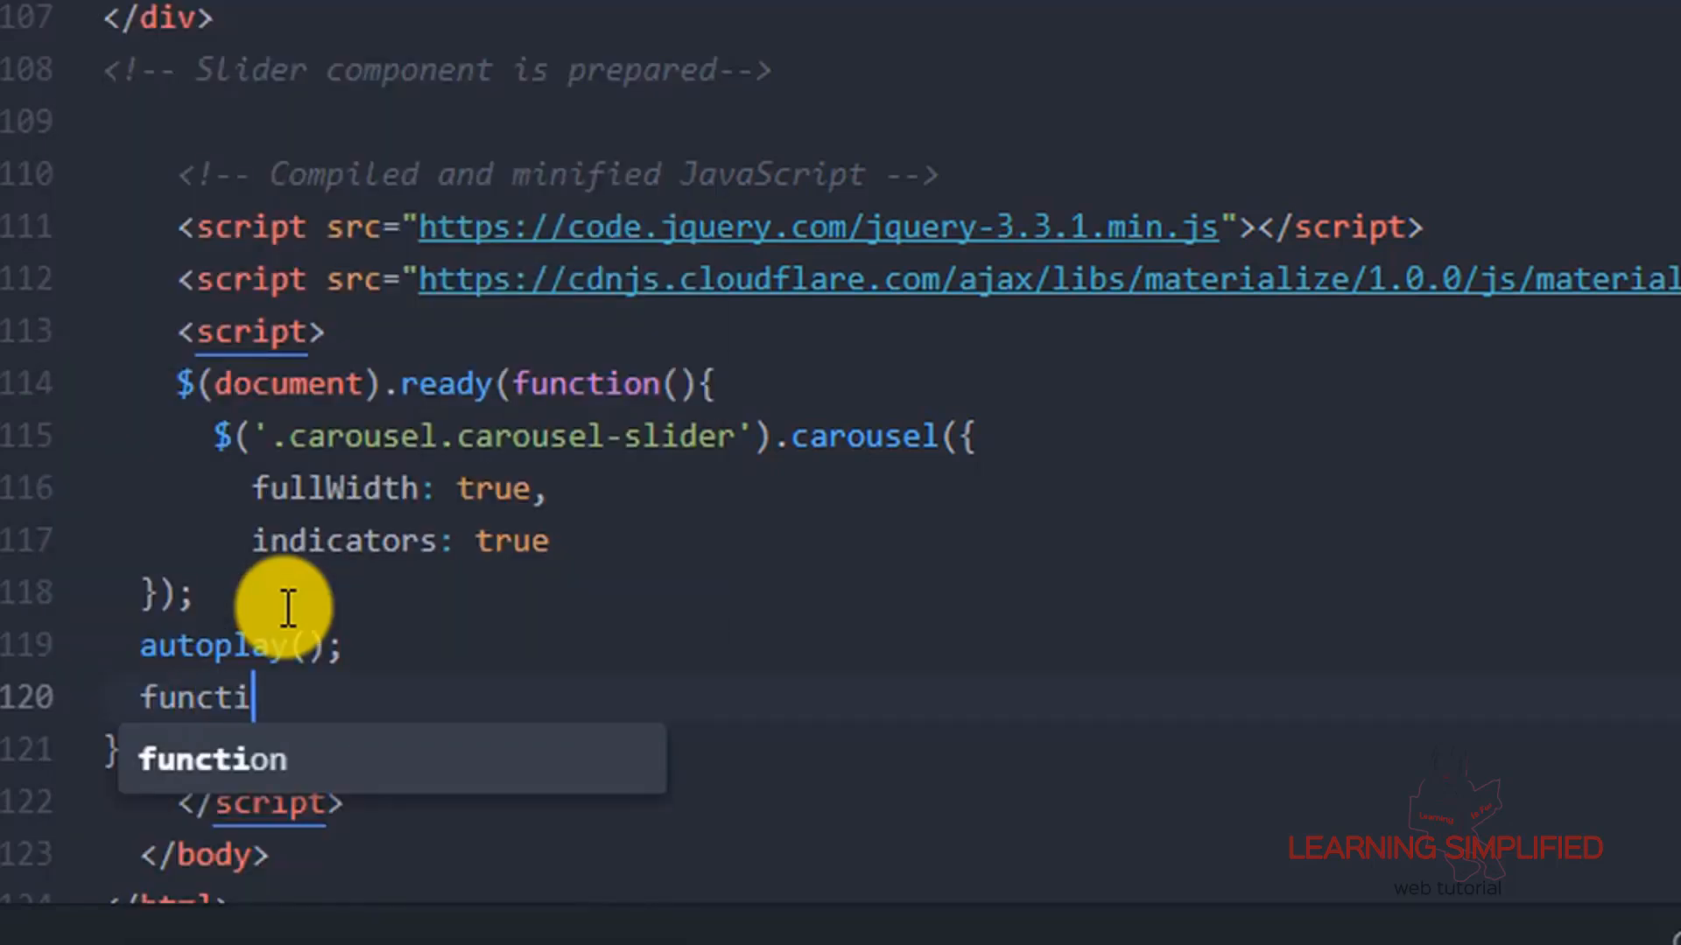
type("on autoplay")
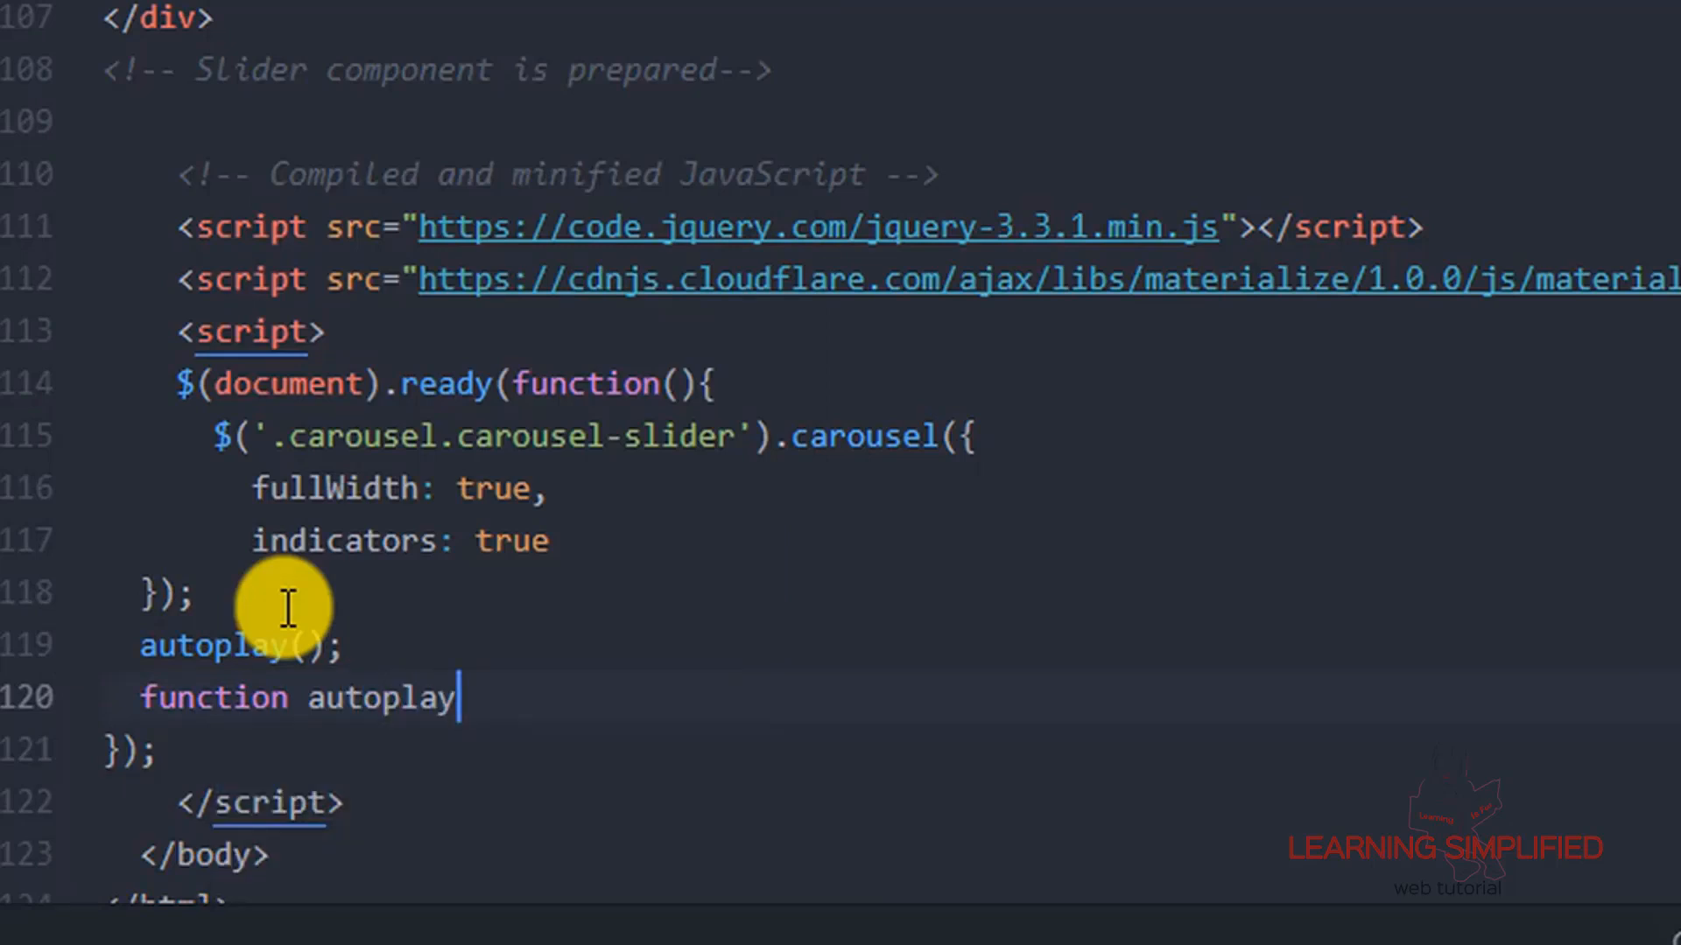
type("(){")
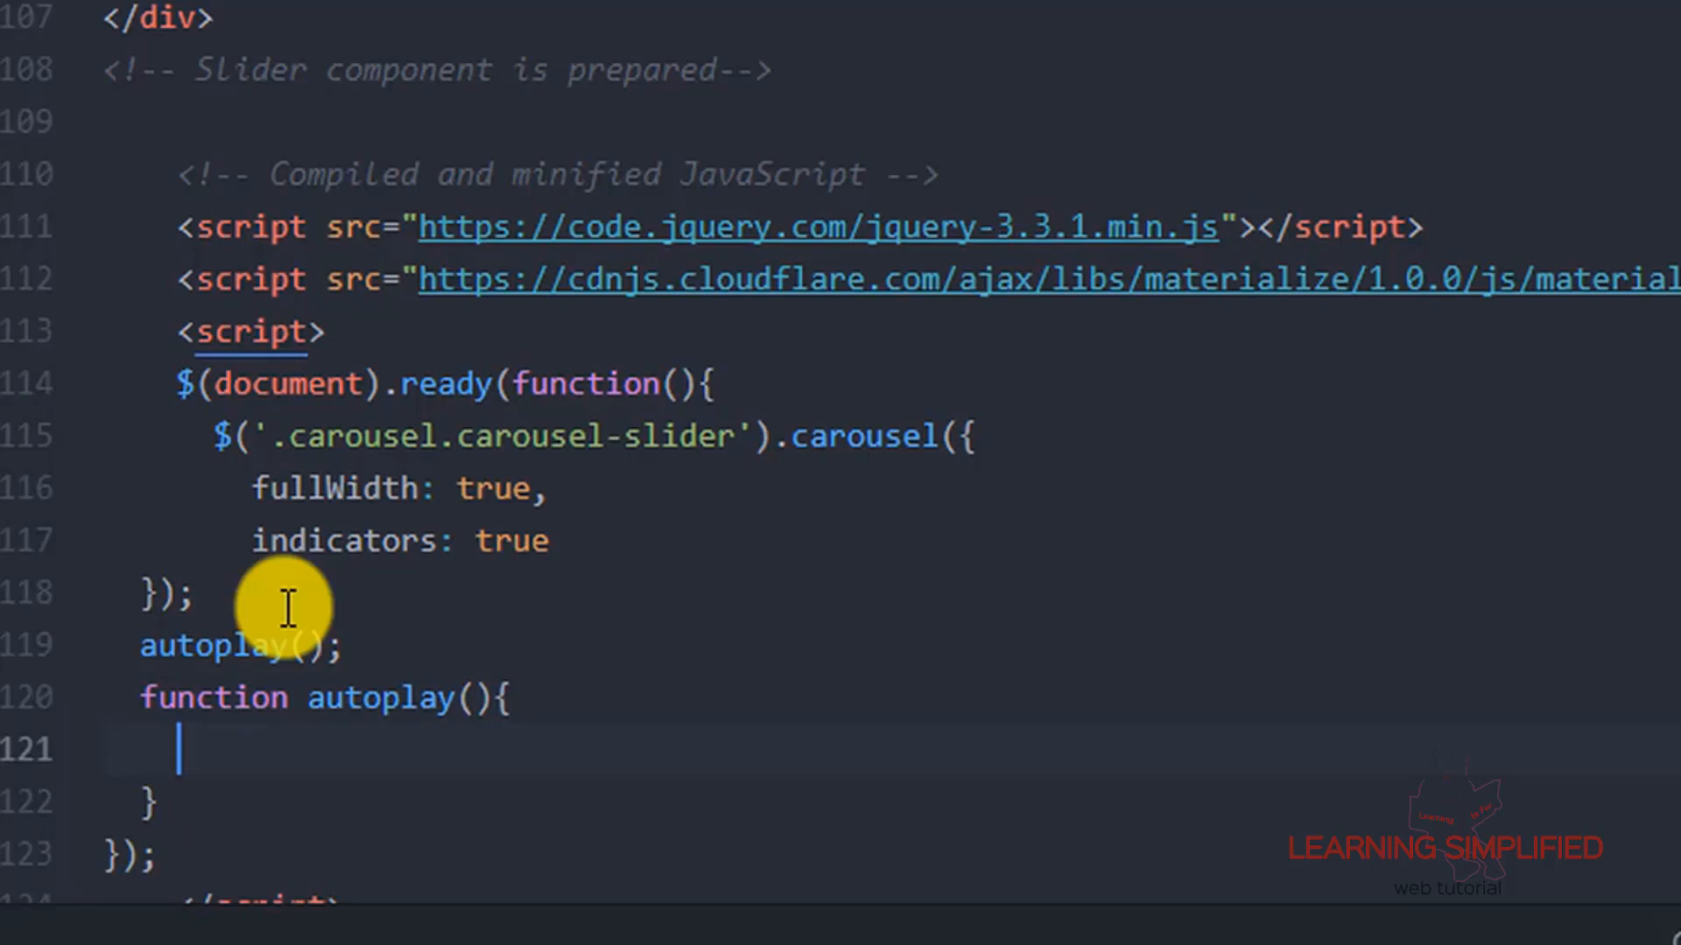
Write the autoplay body as $('carousel').carousel('next') to advance the slider.
type("$()")
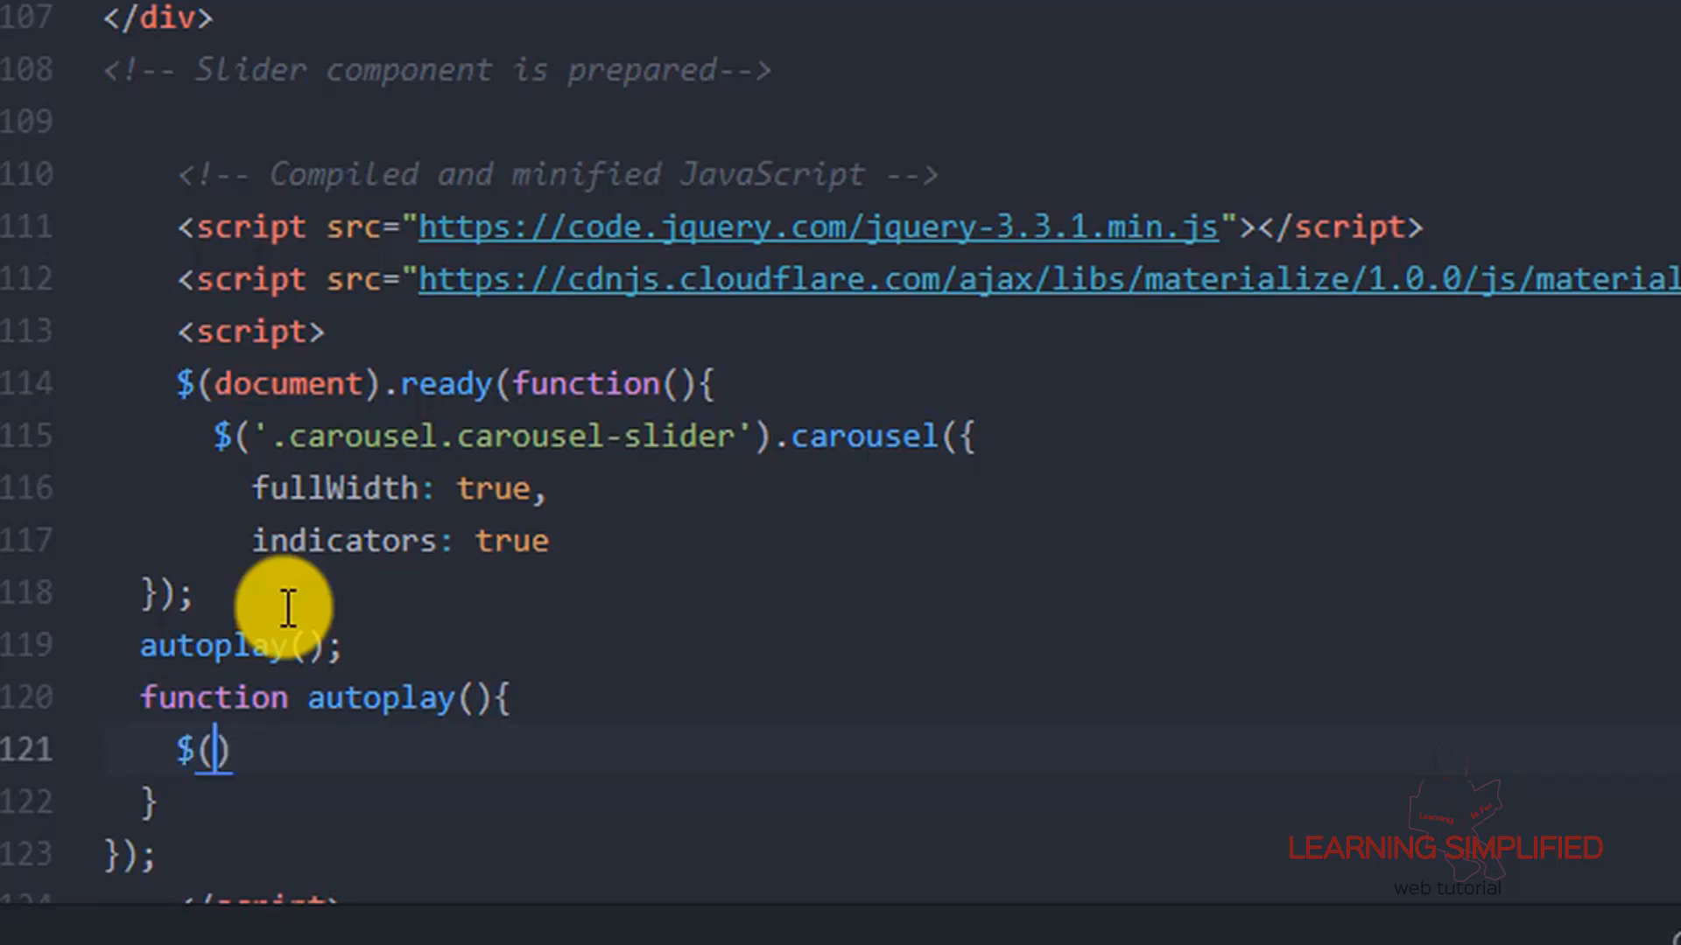
type("carousel'")
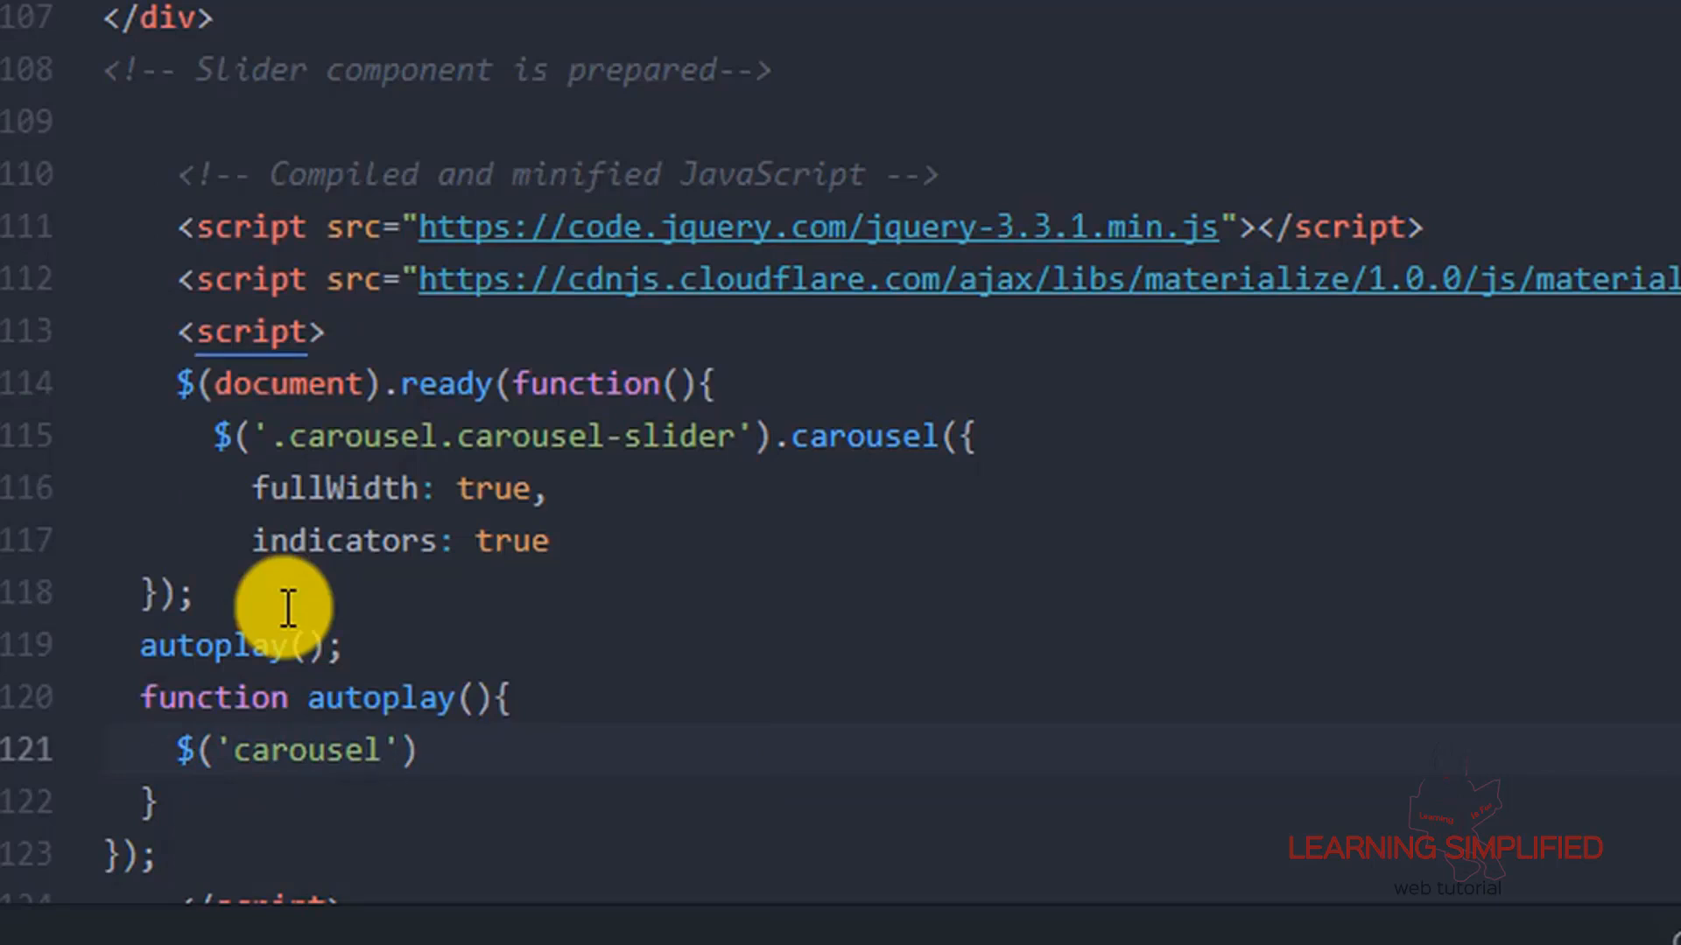
type(".")
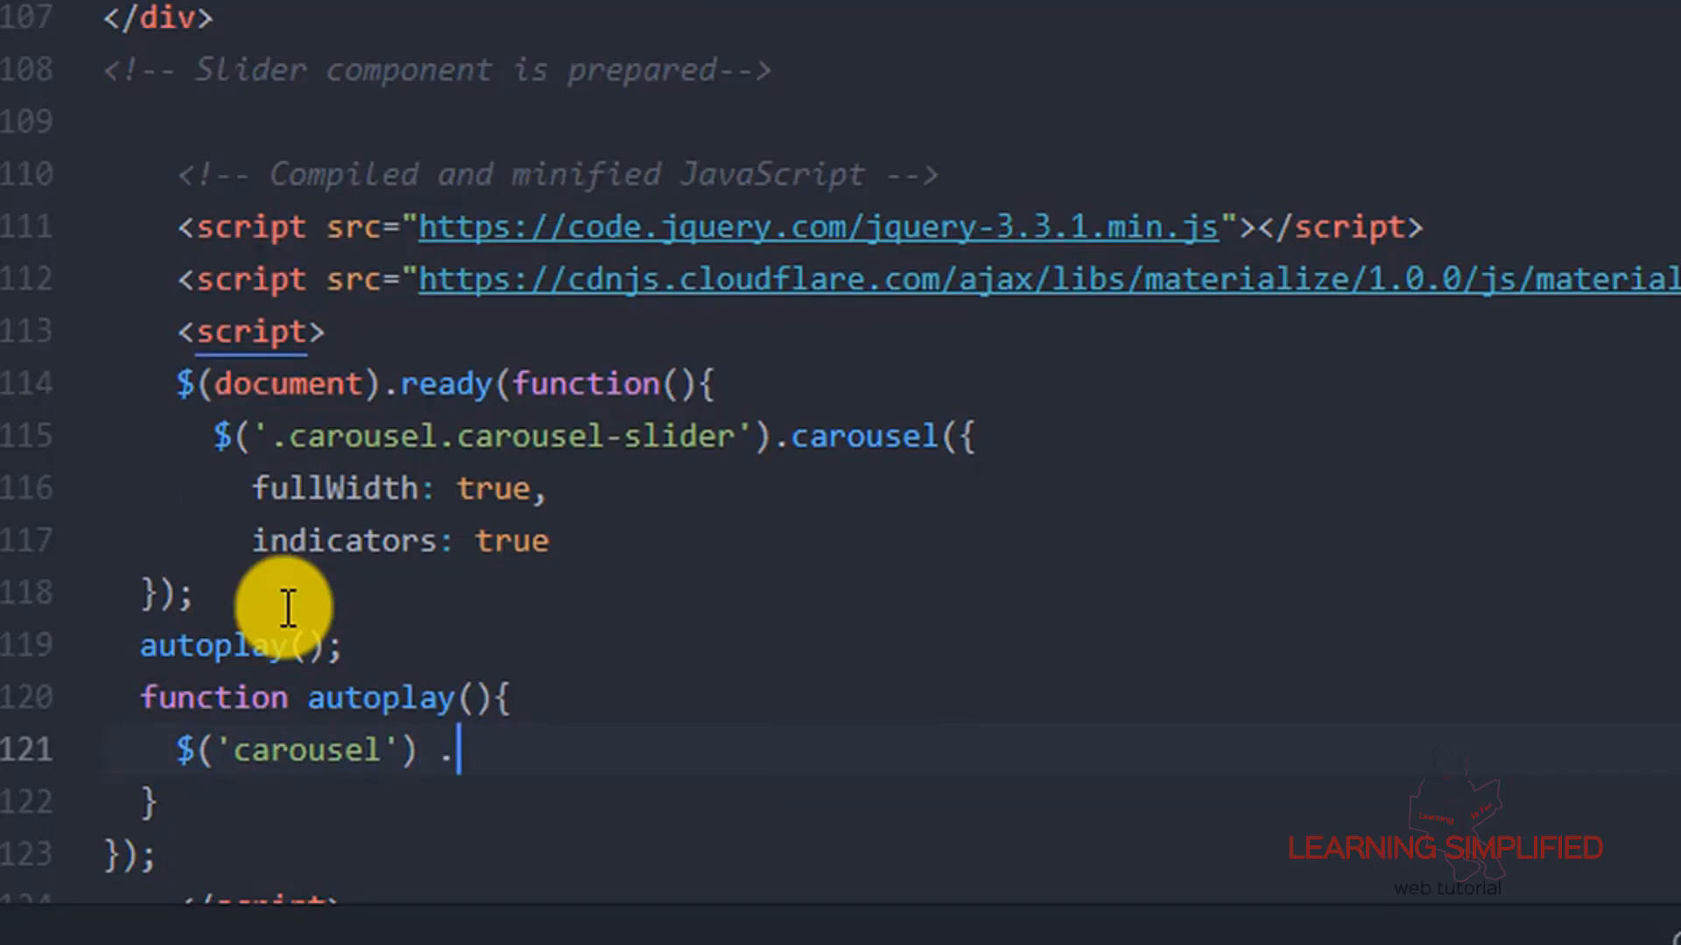
key("Backspace")
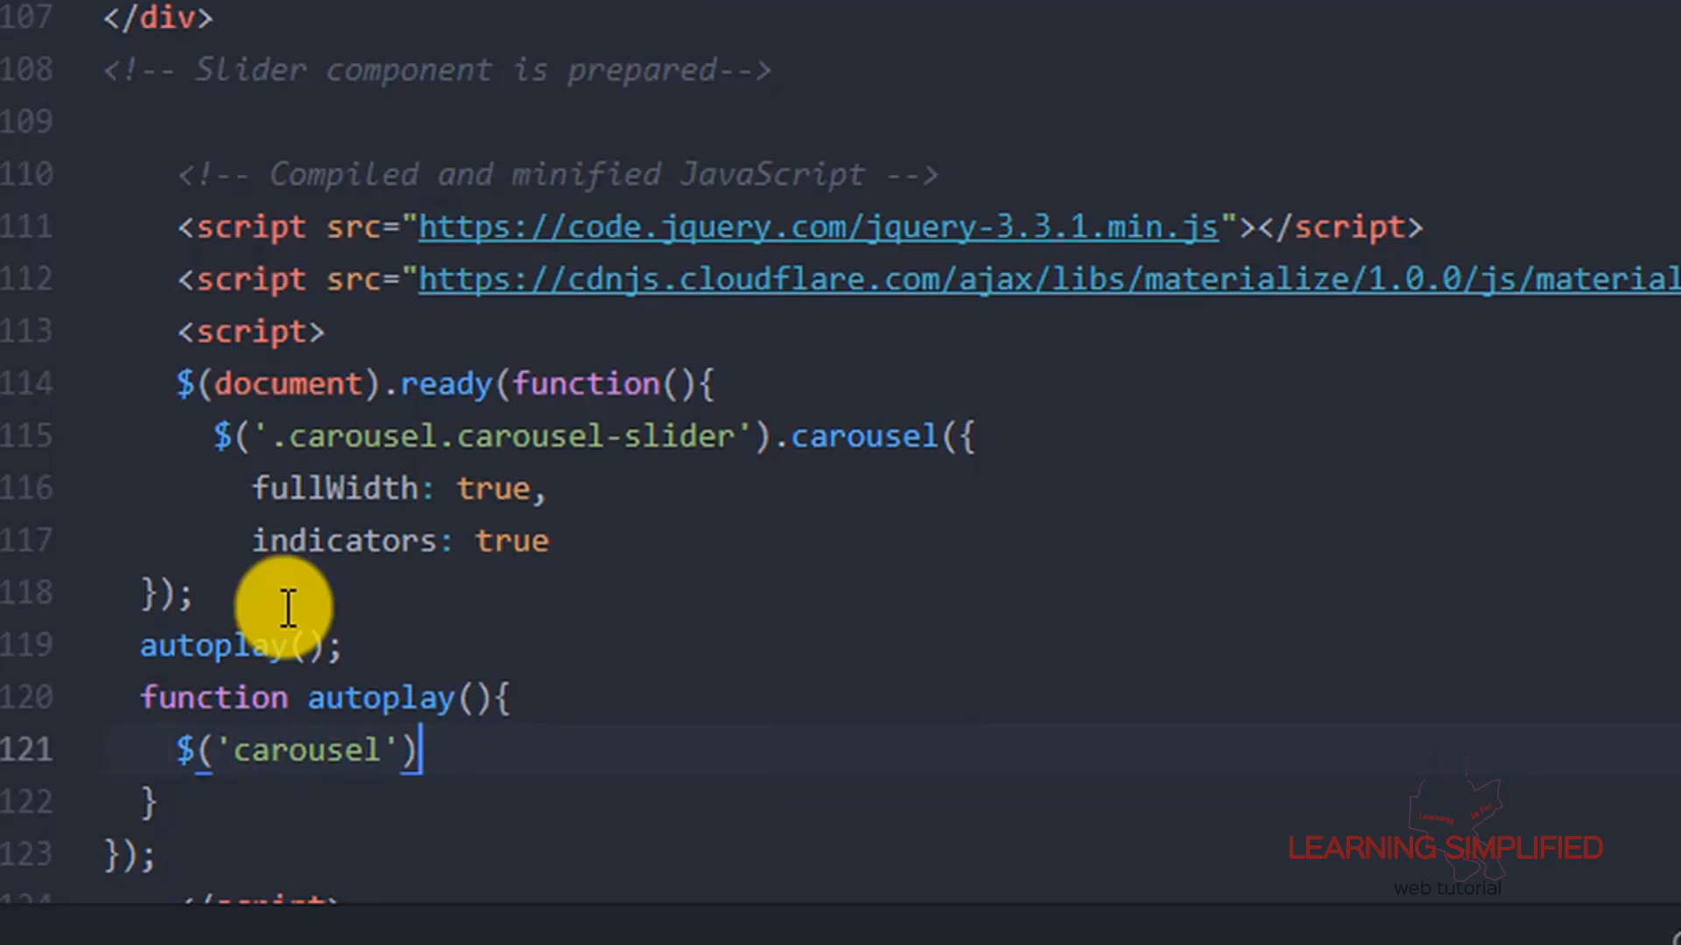
type(".carousel")
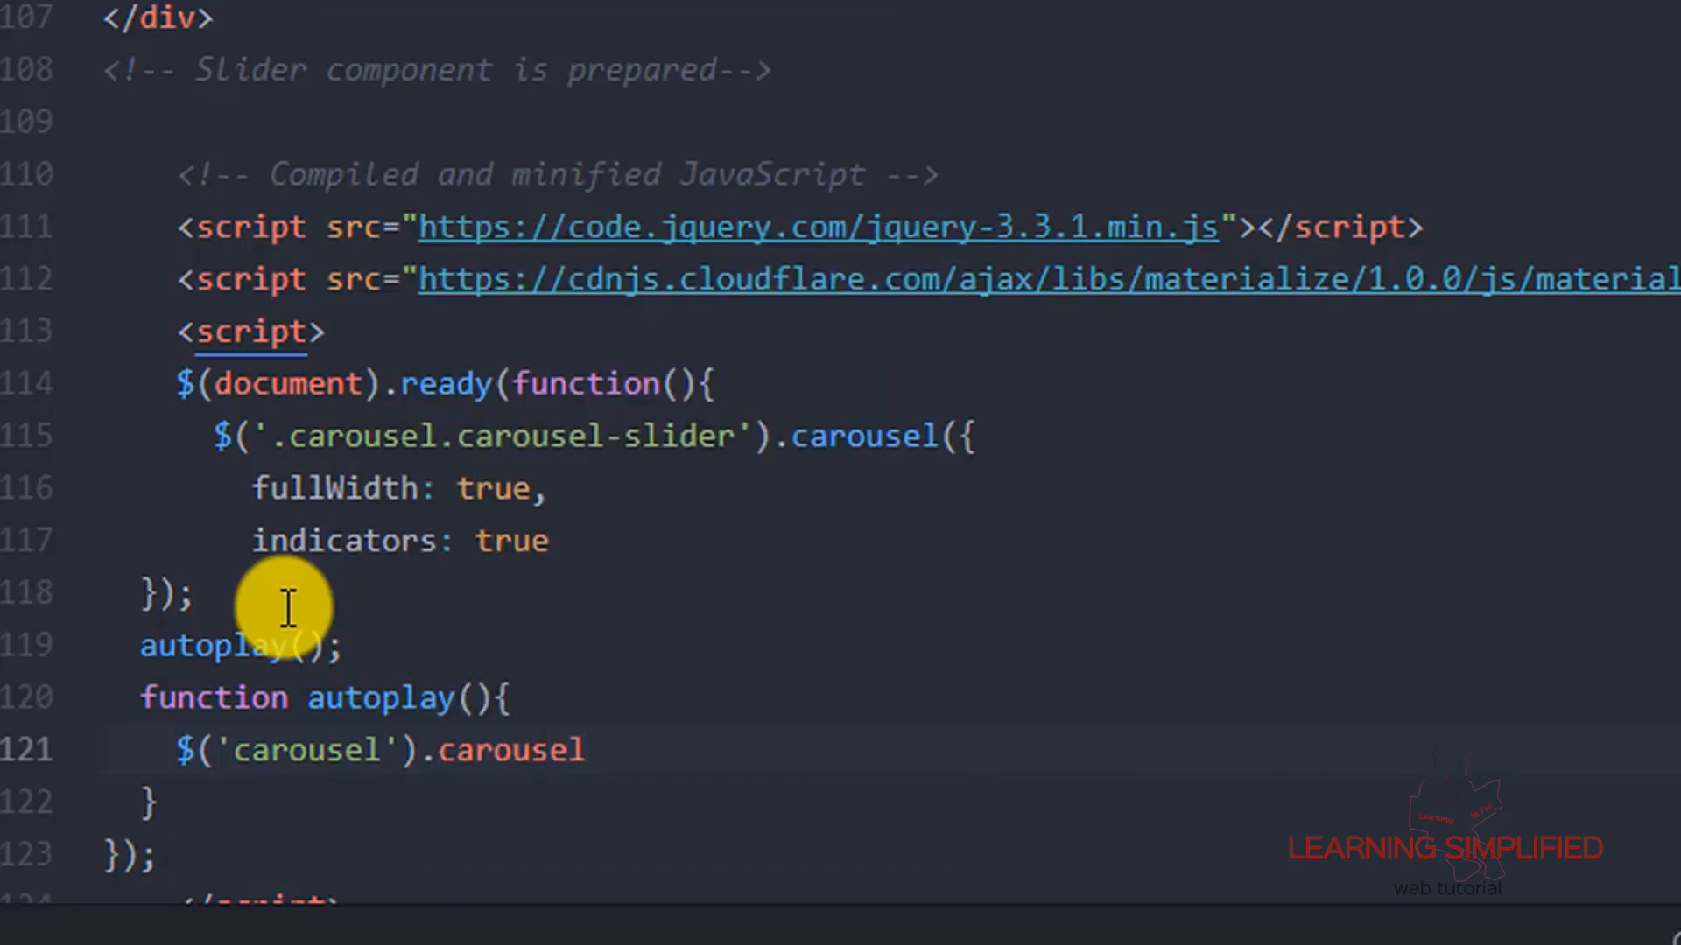
type("()")
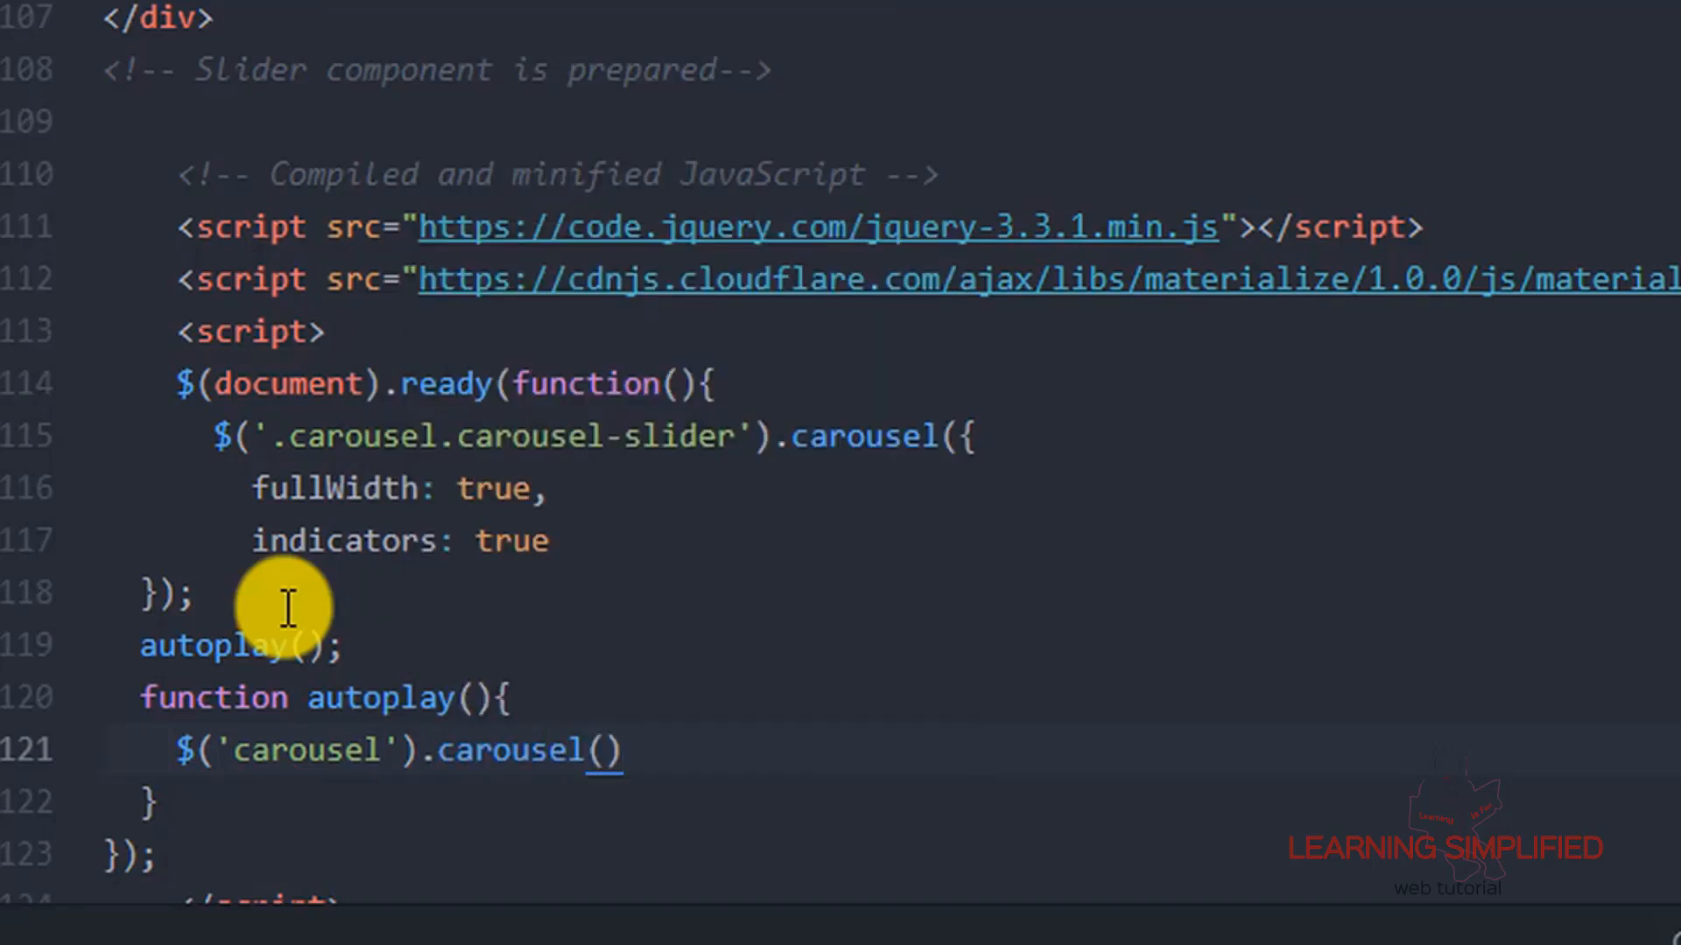
type("''")
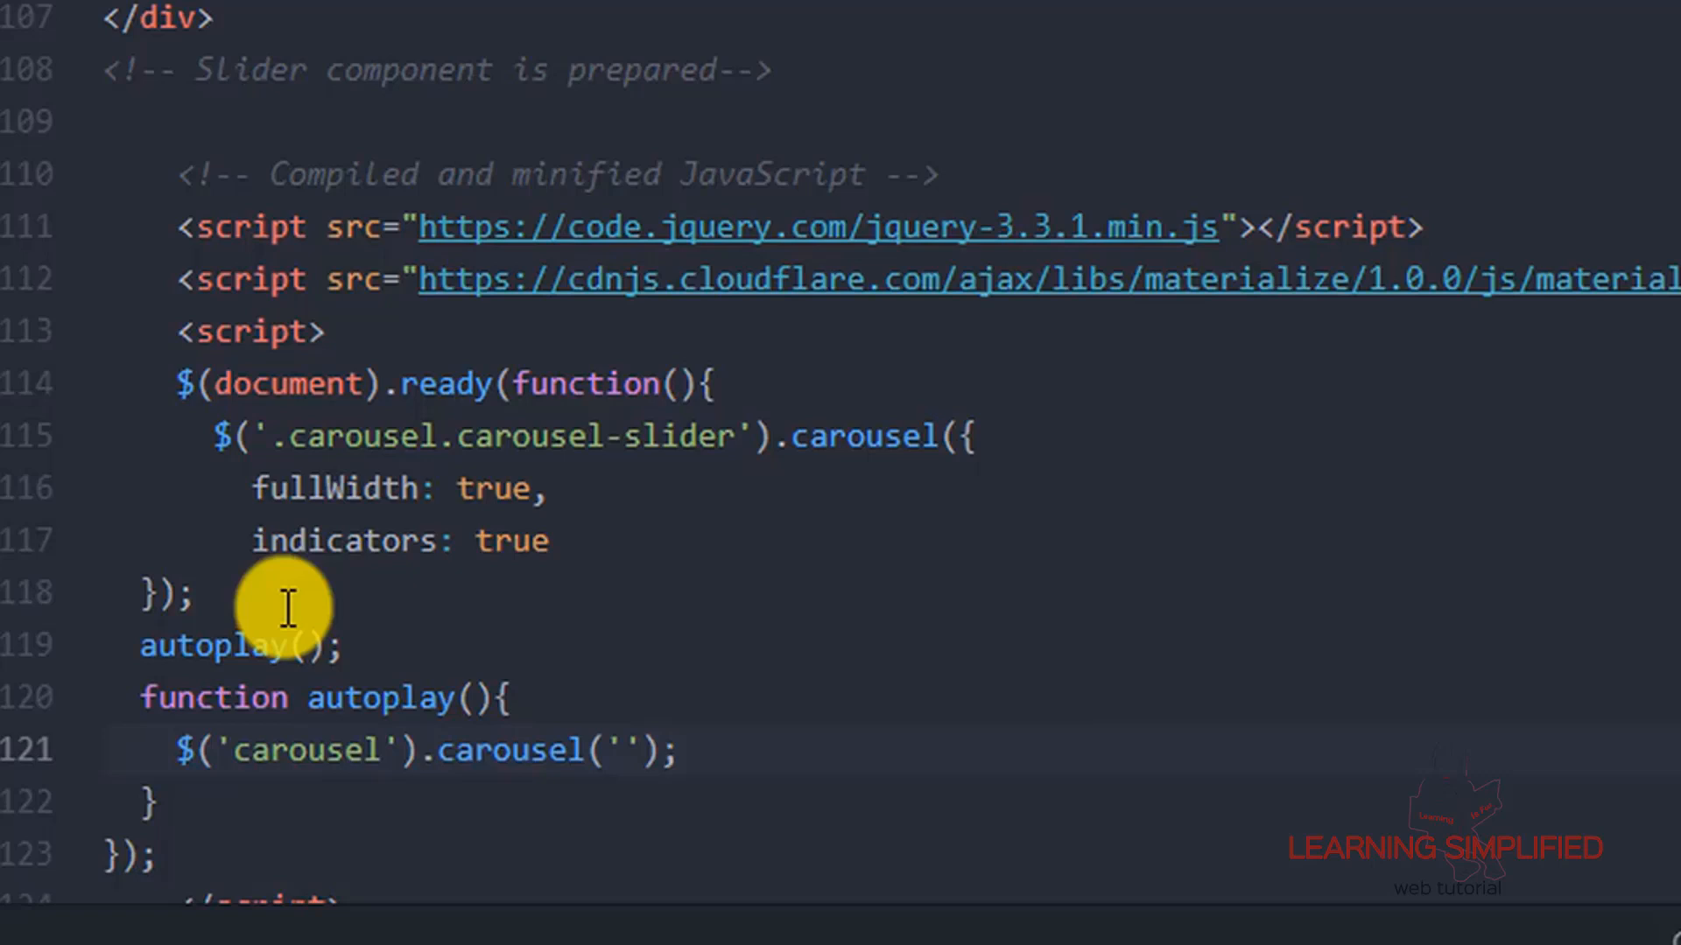
type("next")
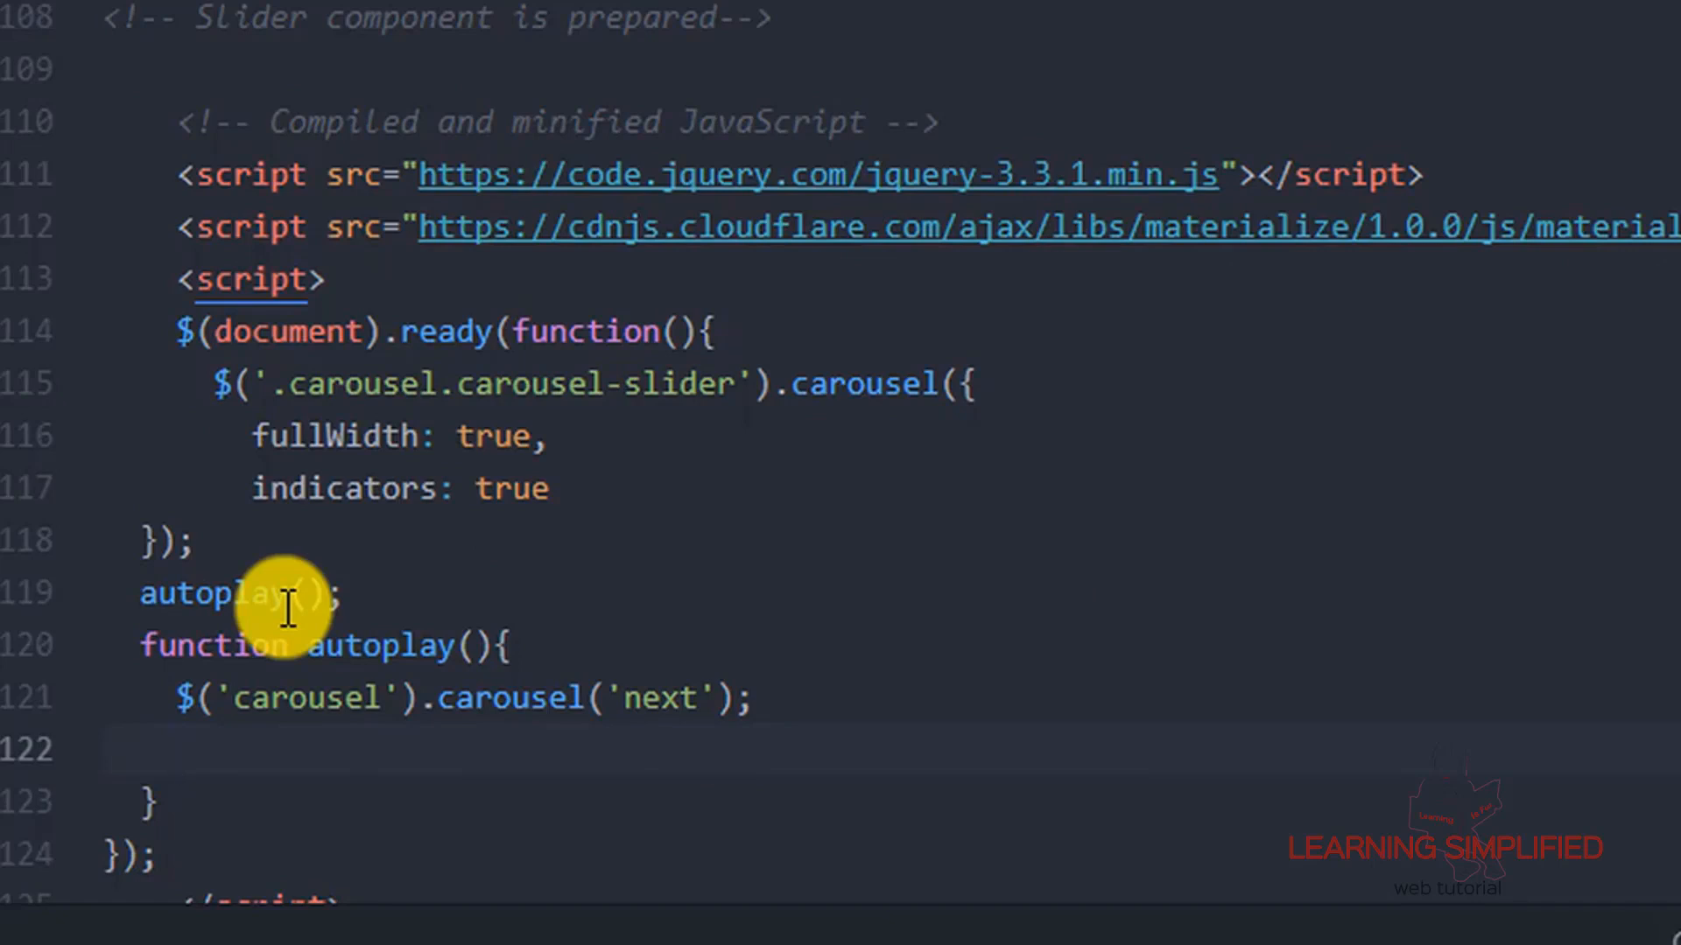
Add setTimeout(autoplay) inside the function and prefix the selector as '.carousel'.
type("setTime")
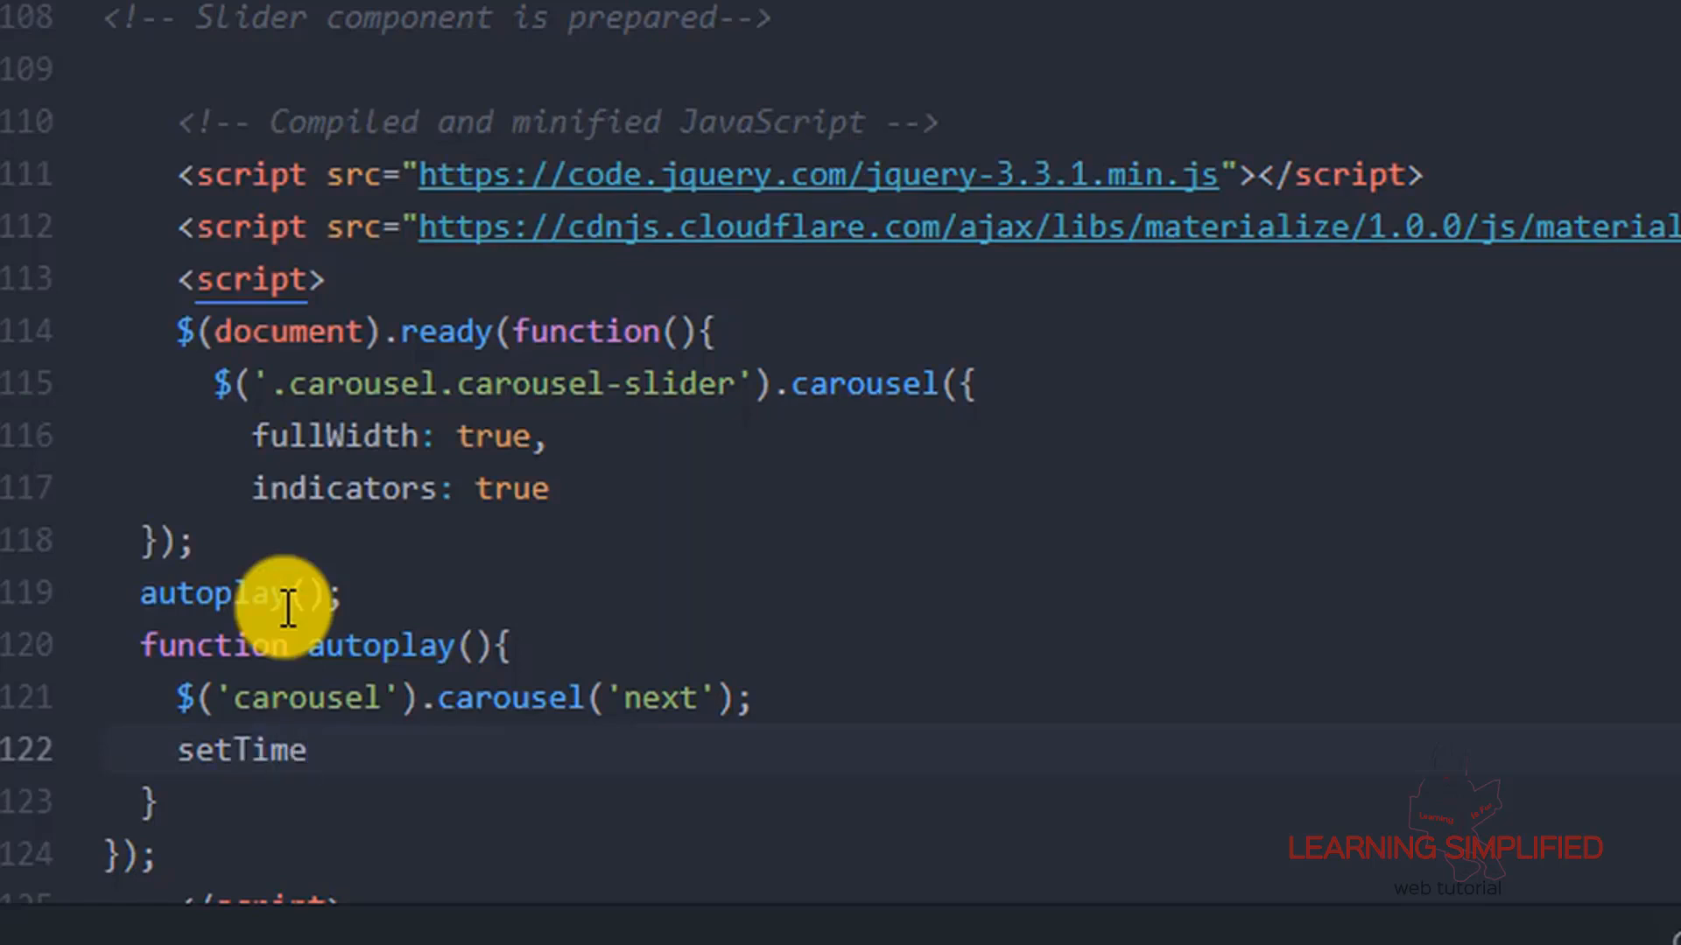
type("out")
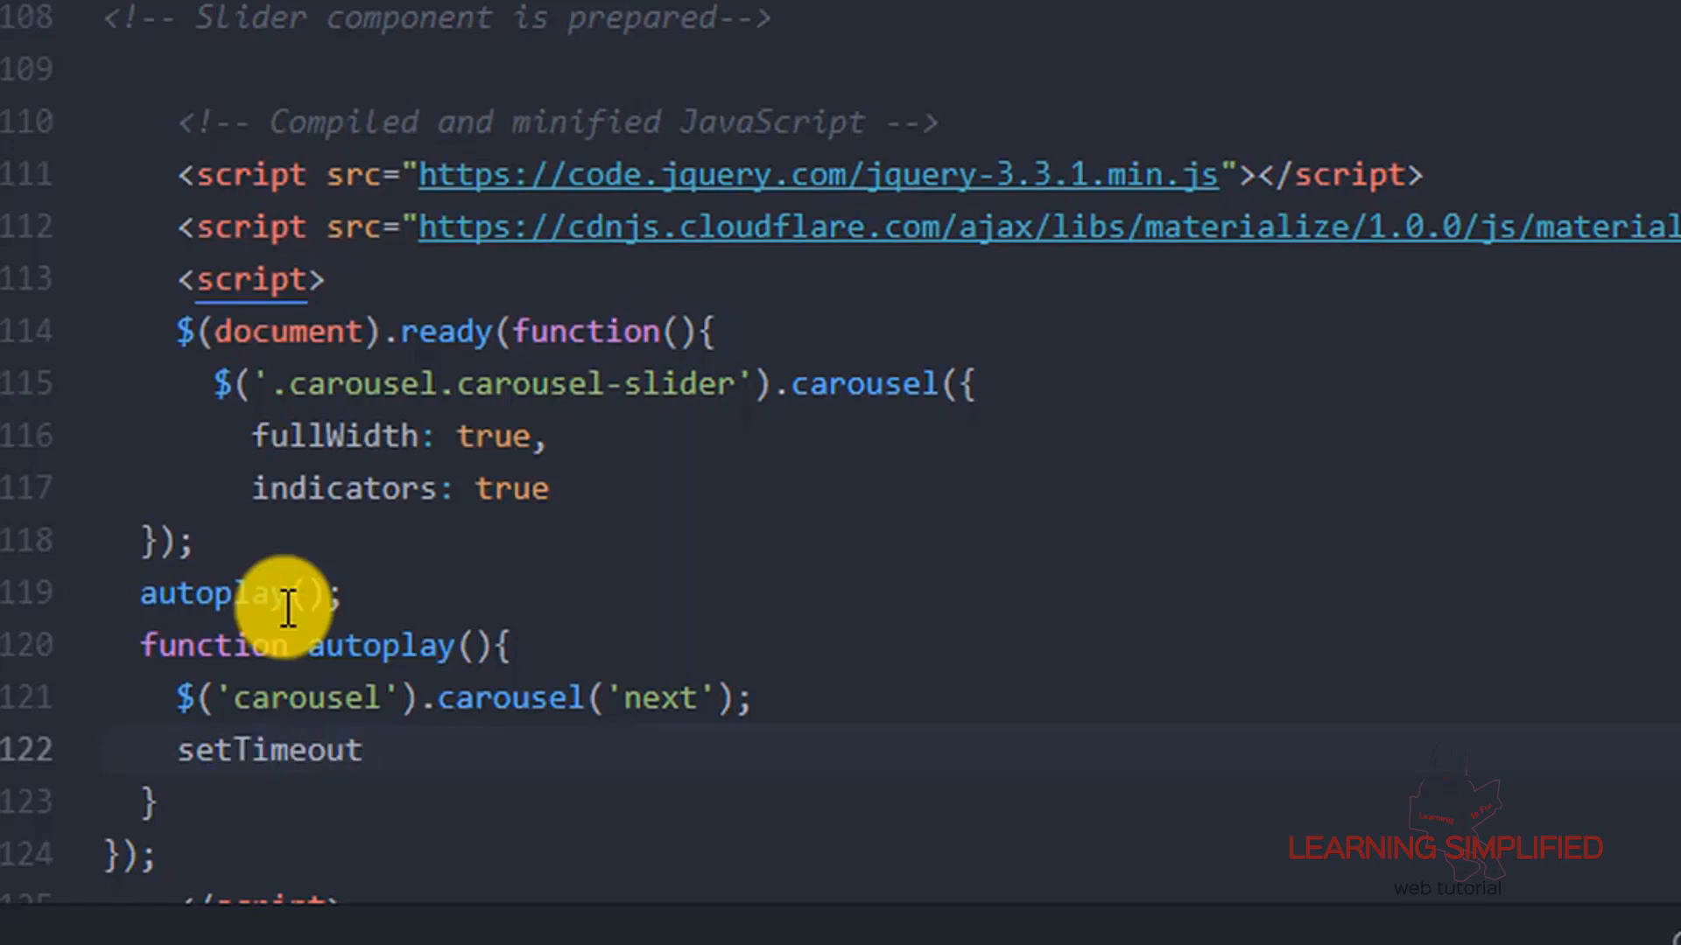
type("();")
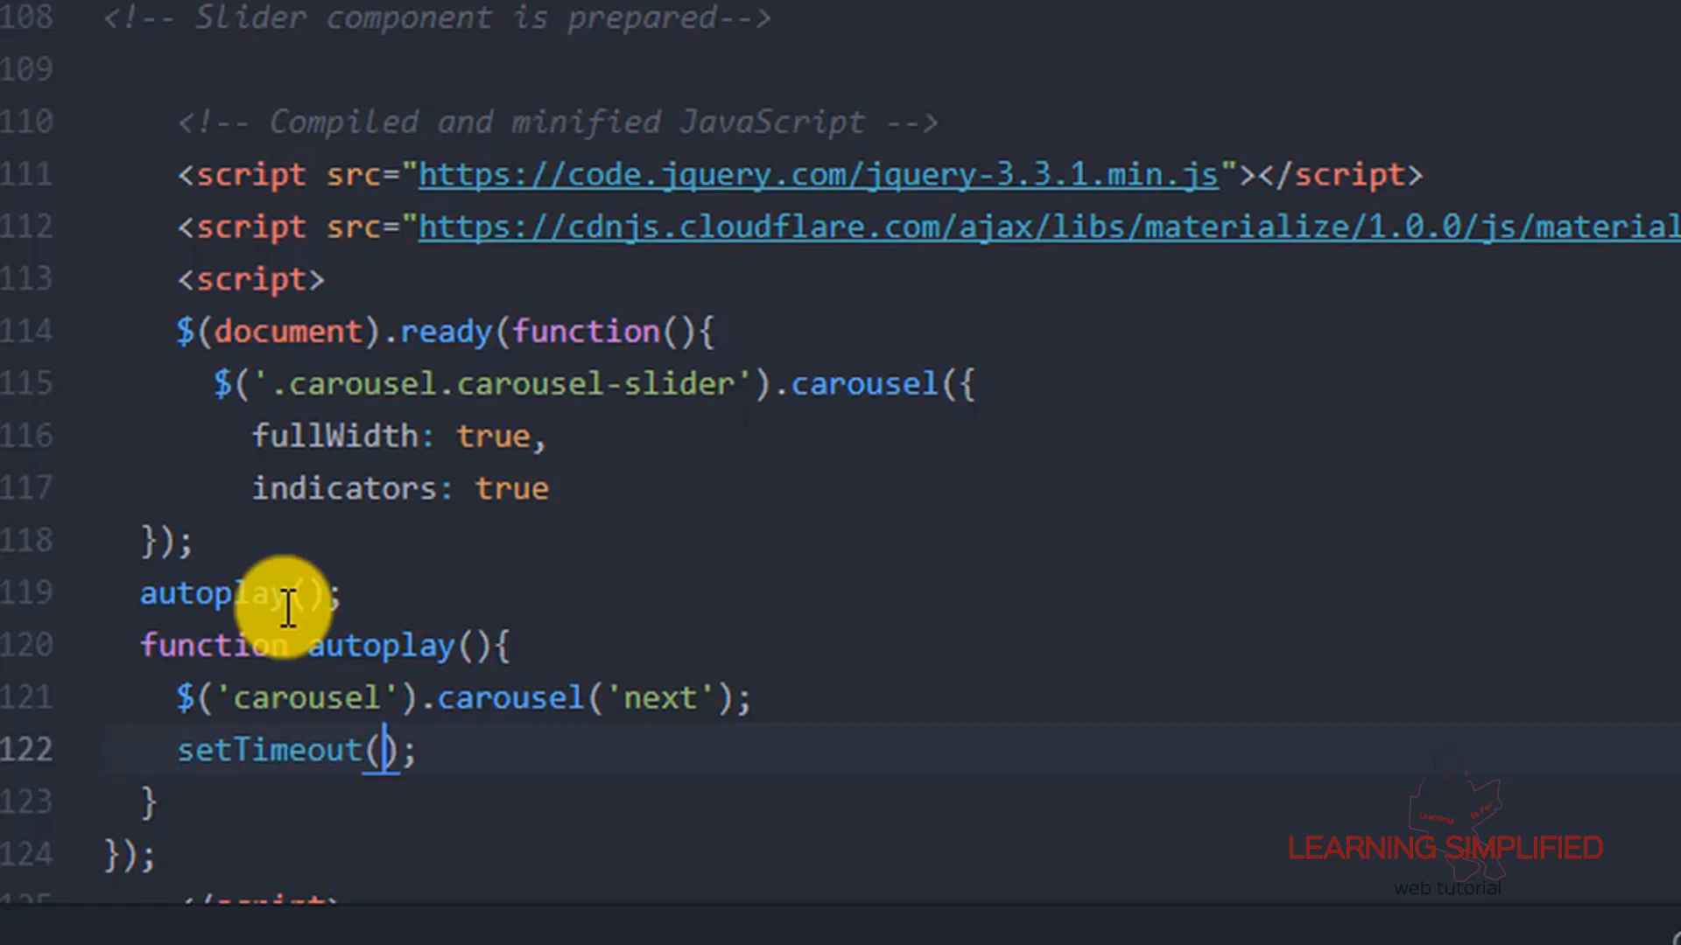
type("a")
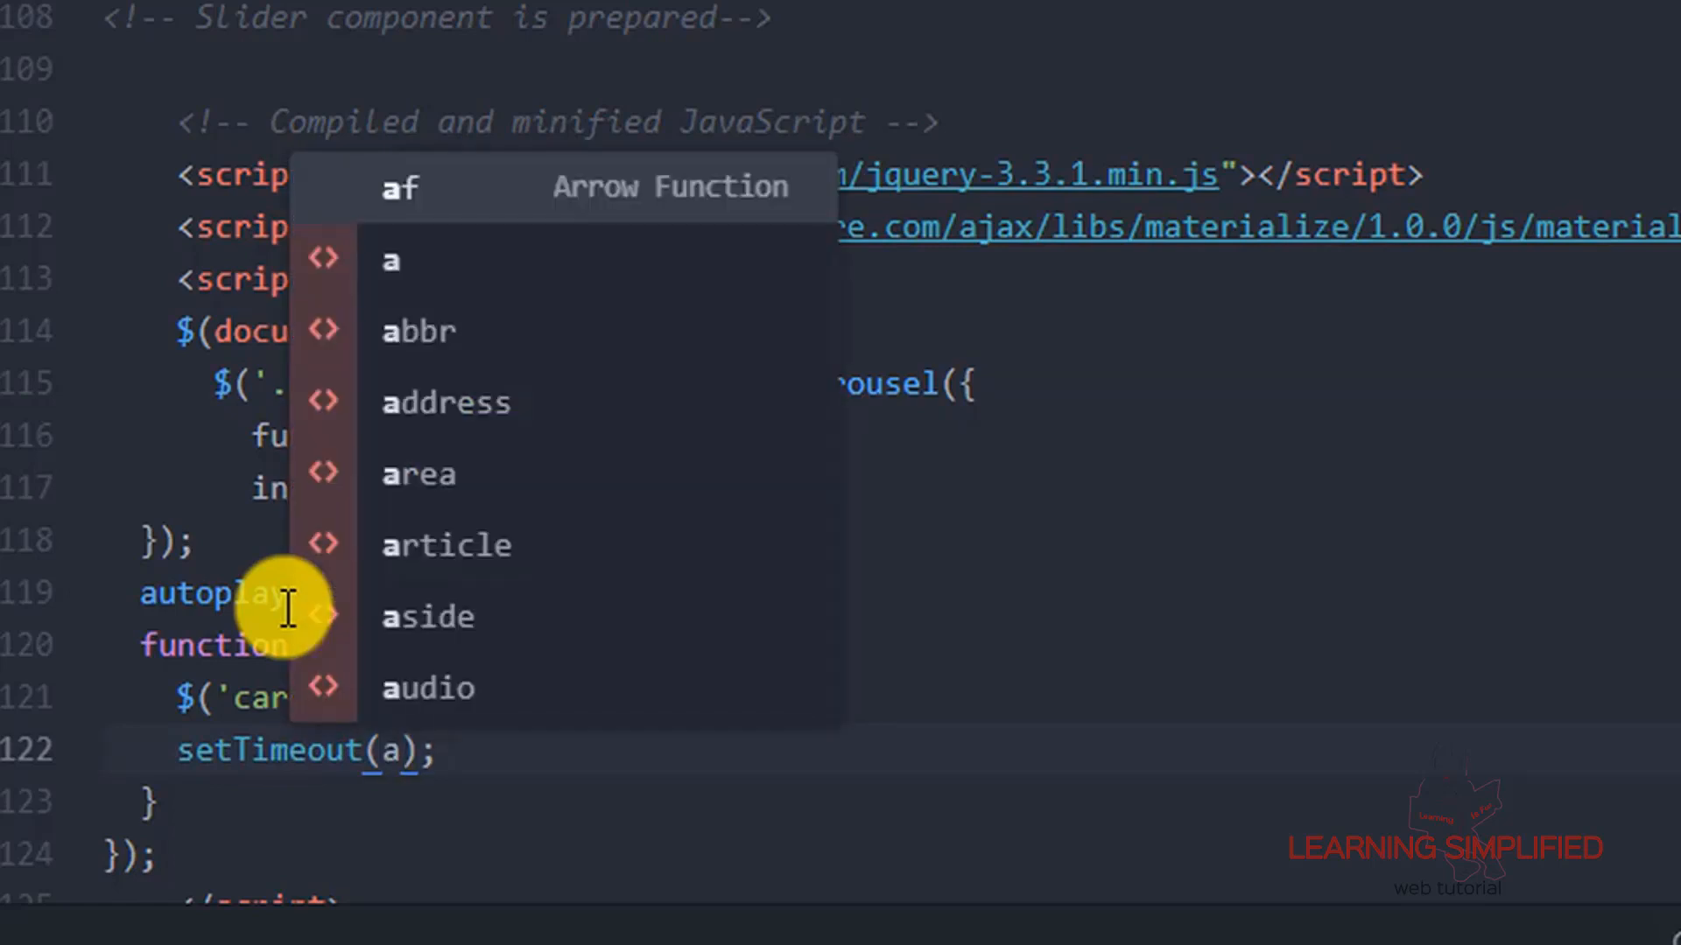
type("utoplay")
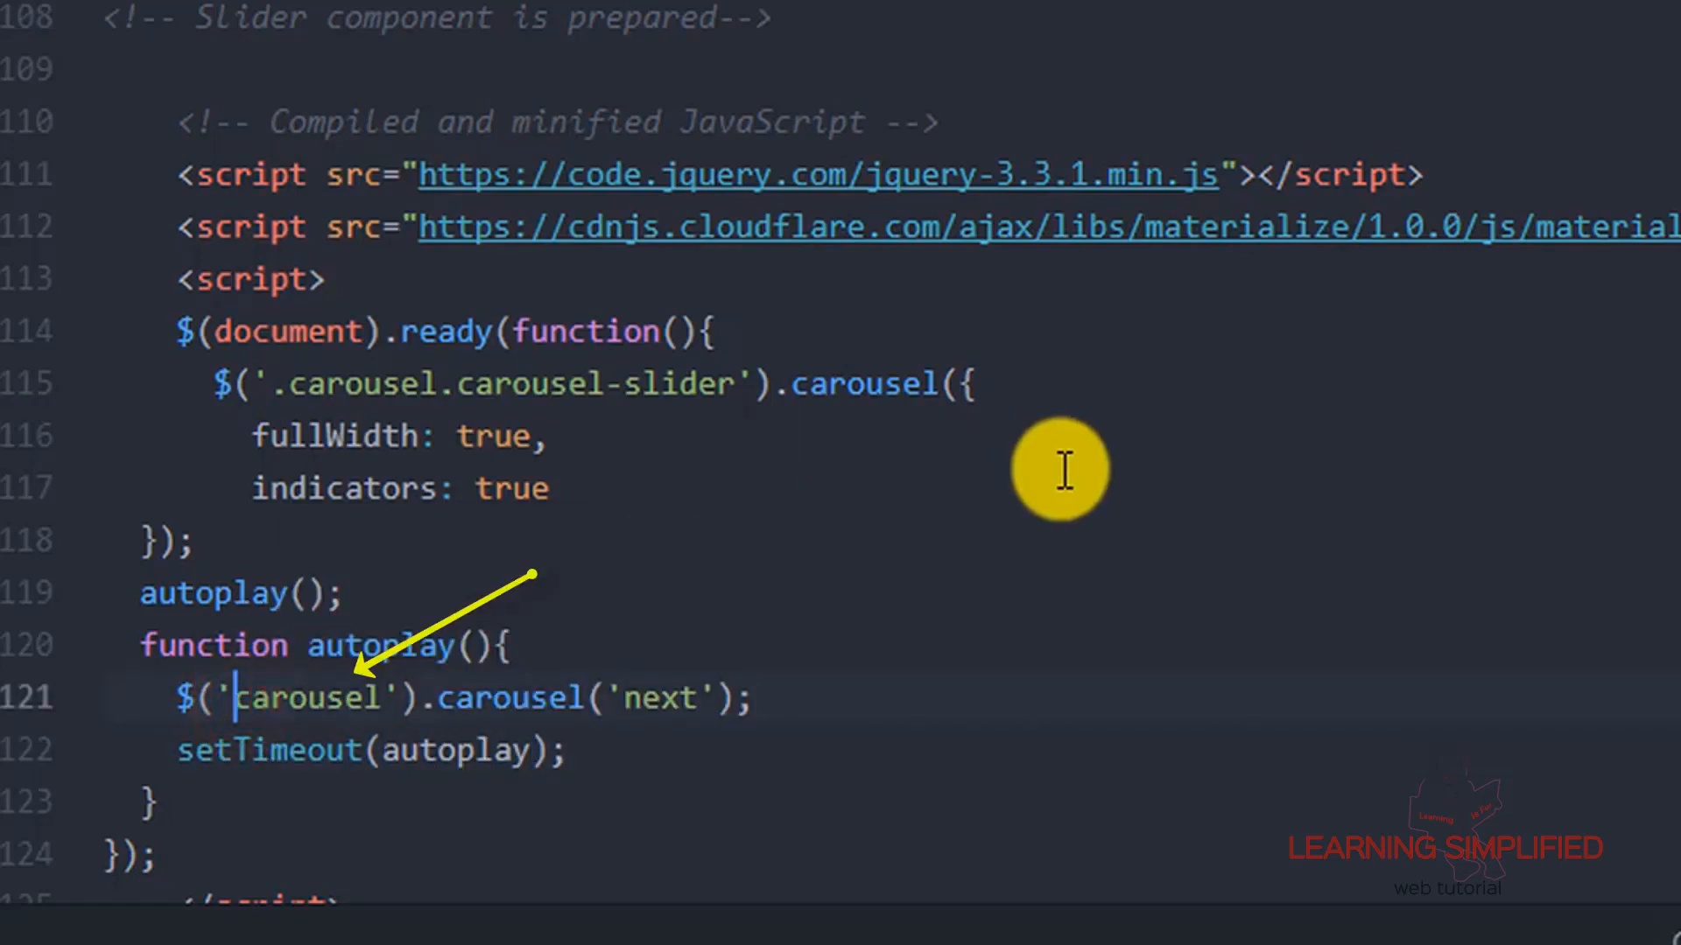
type(".")
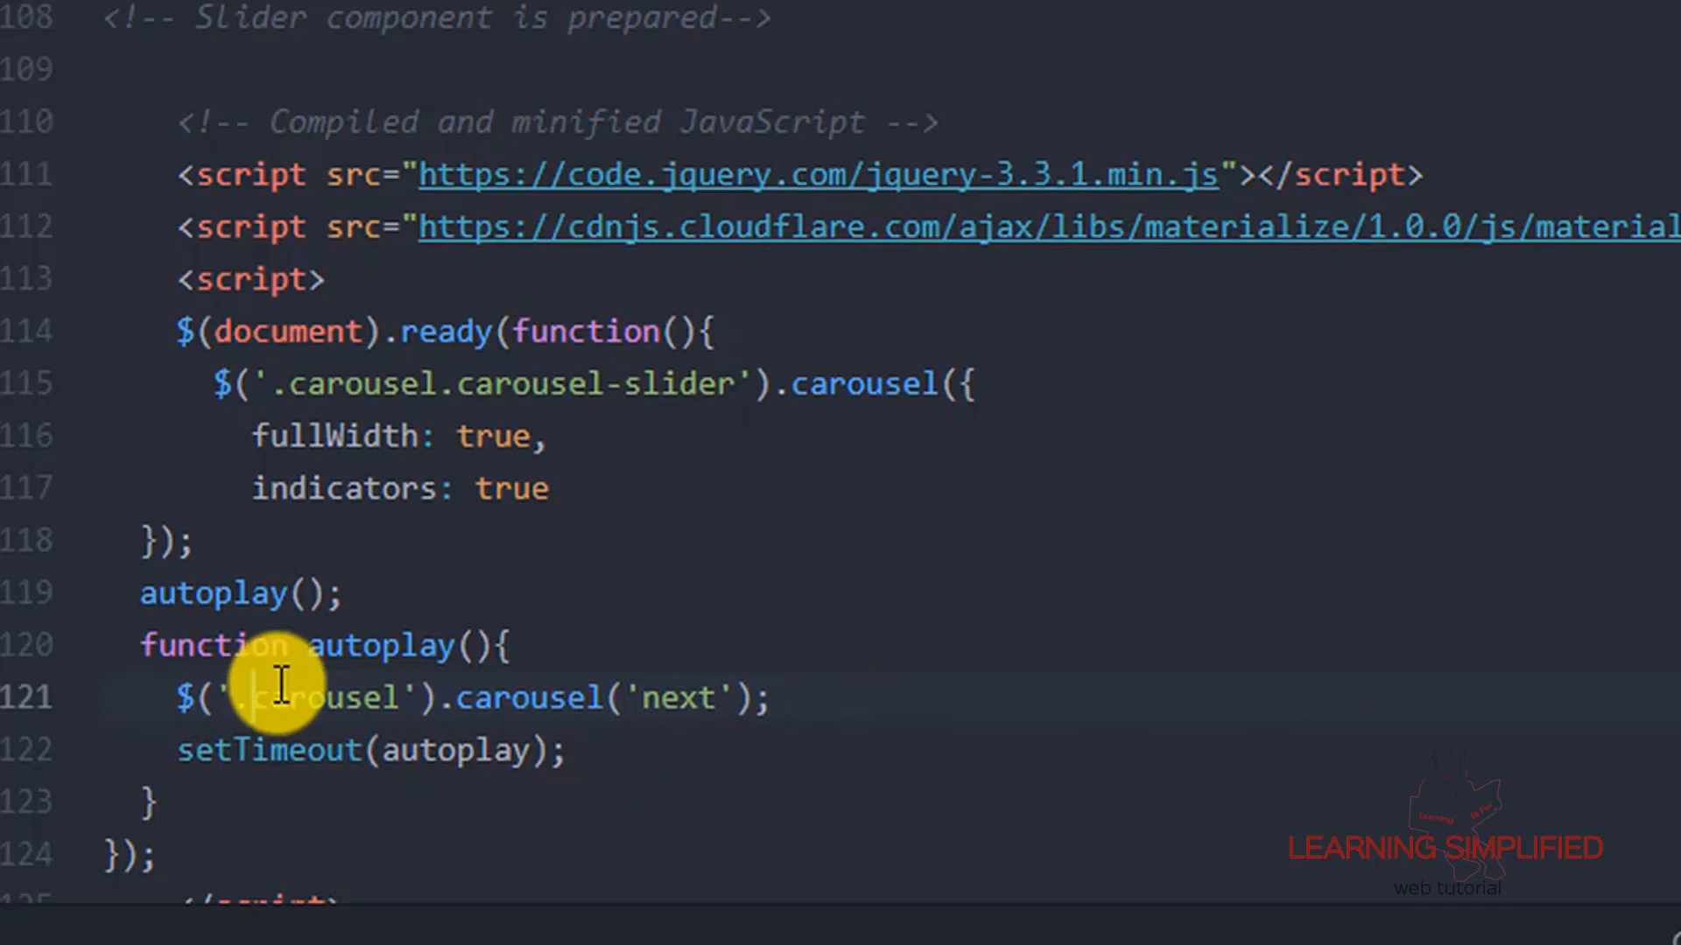
mouse_move(1441, 868)
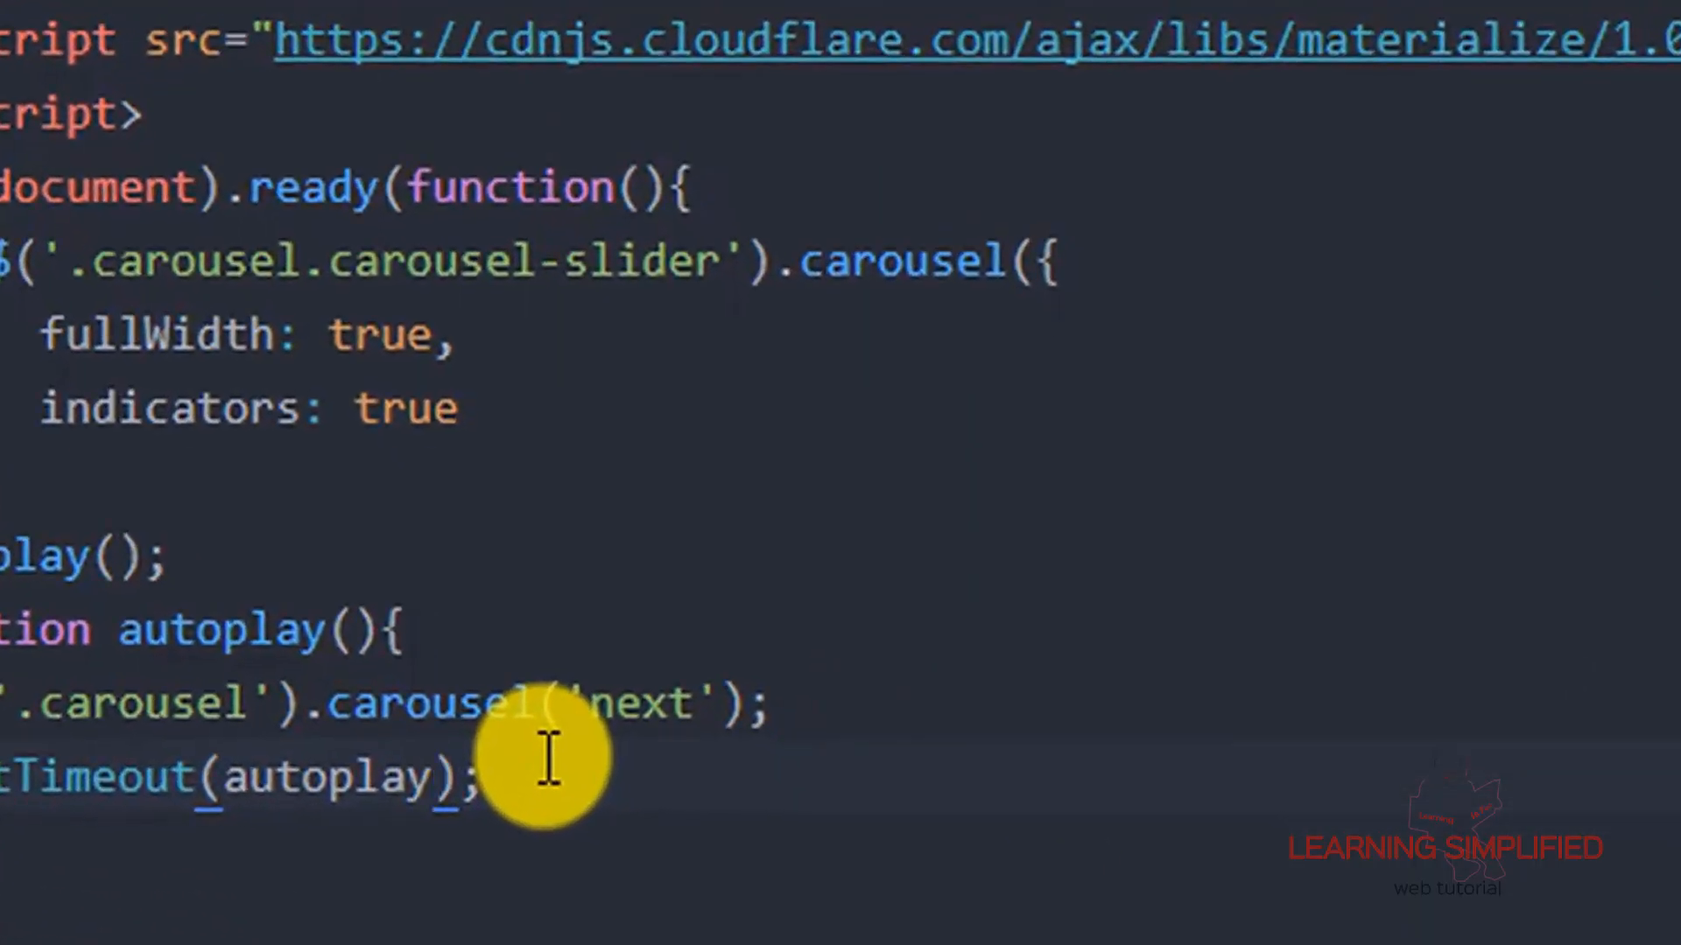
Give setTimeout(autoplay, 2000) a 2000 millisecond delay argument.
type(",")
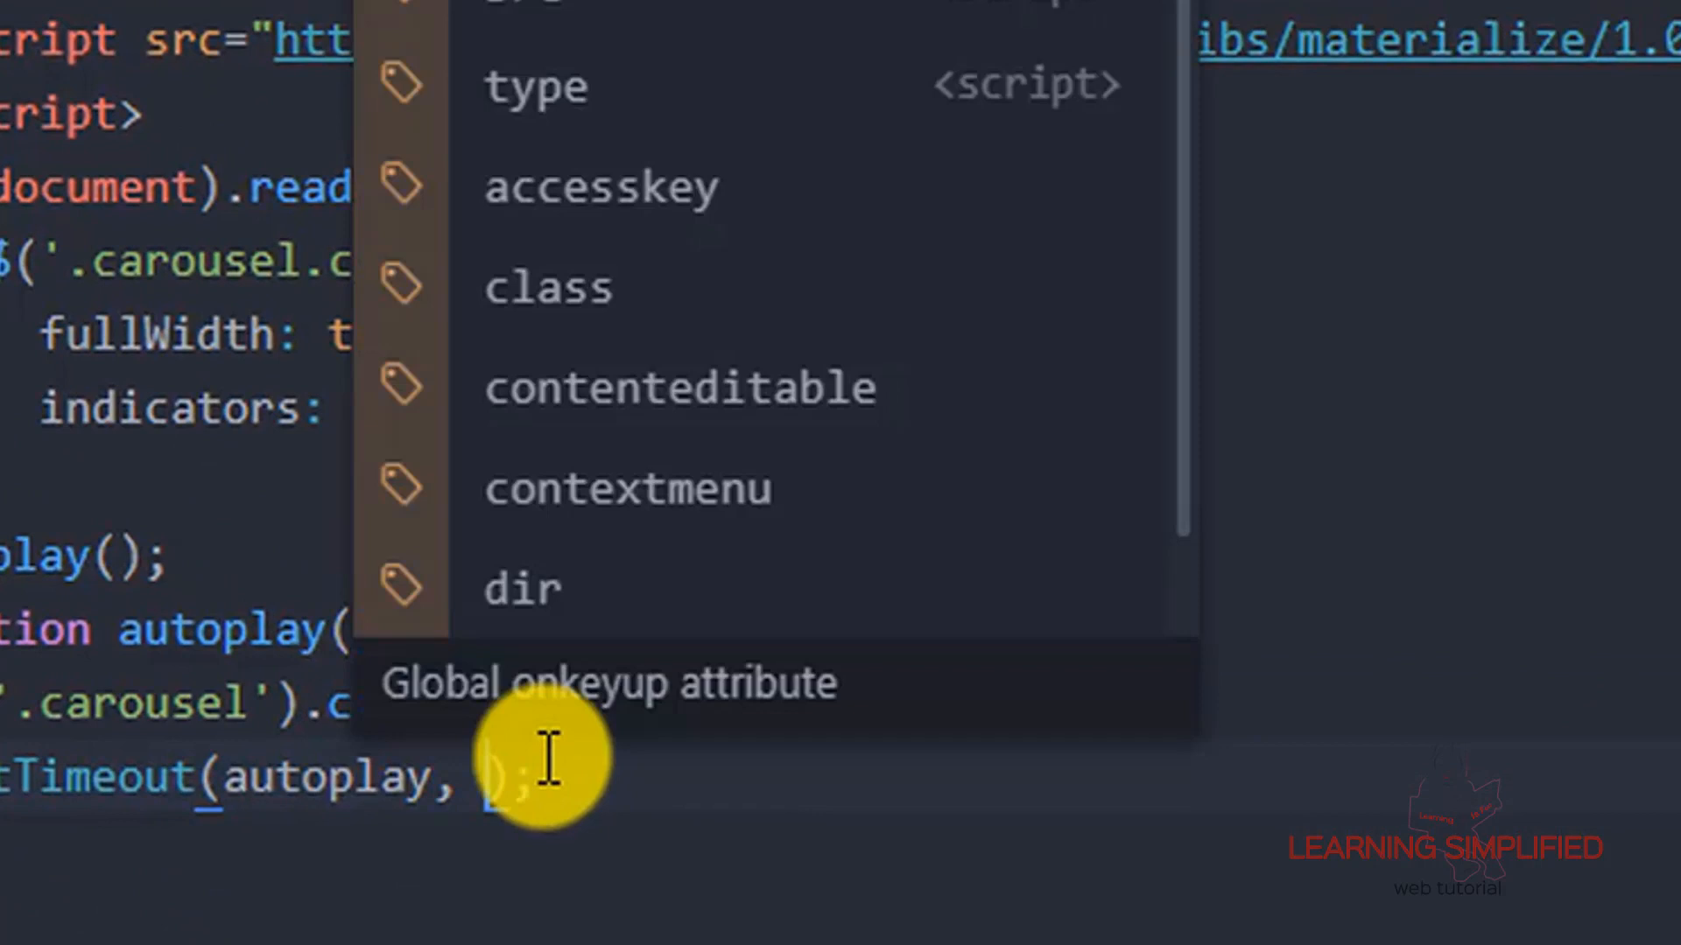
key("Escape")
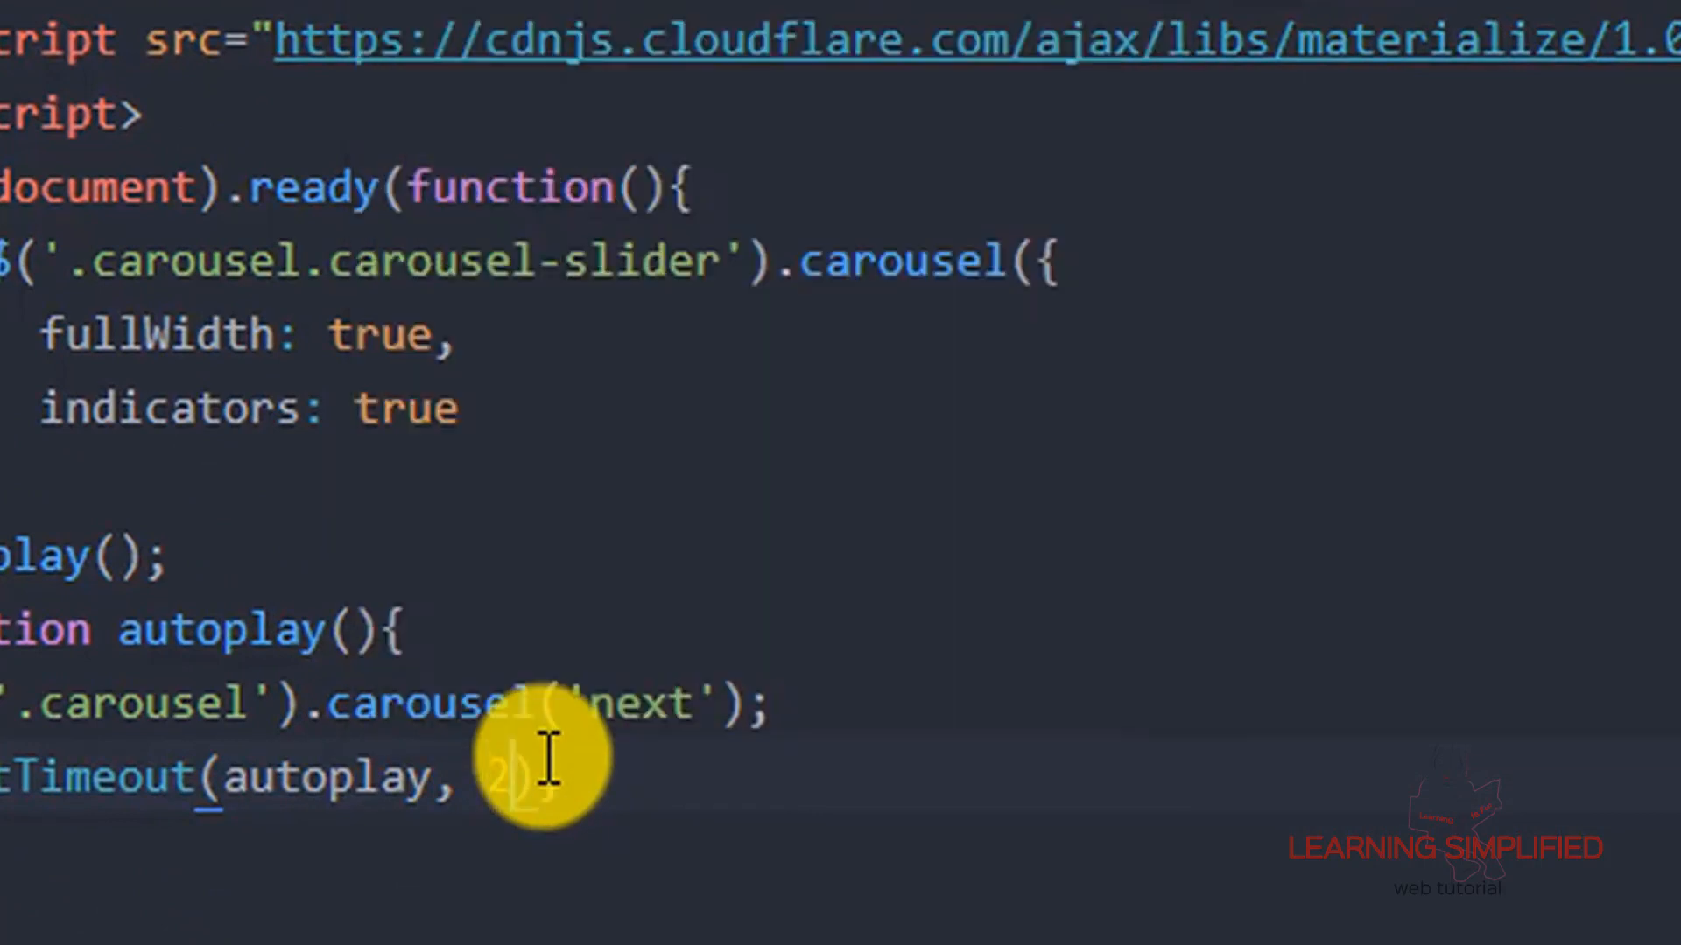
type("2000")
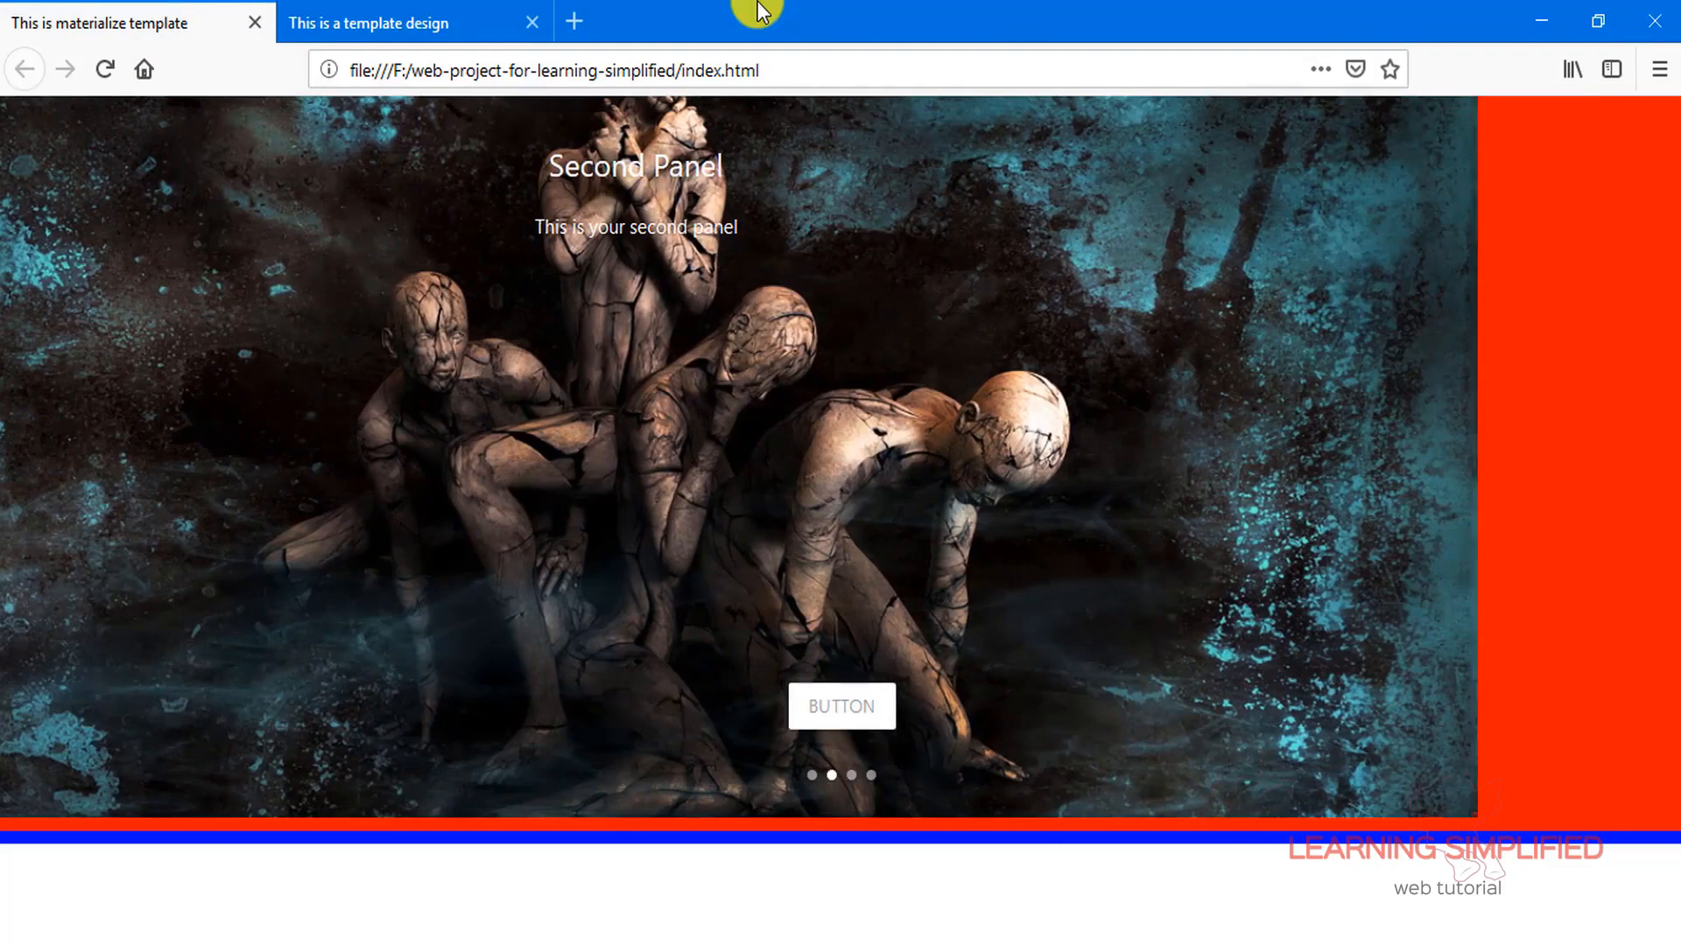
Reload index.html in Firefox and watch the carousel panels advance automatically.
left_click(851, 775)
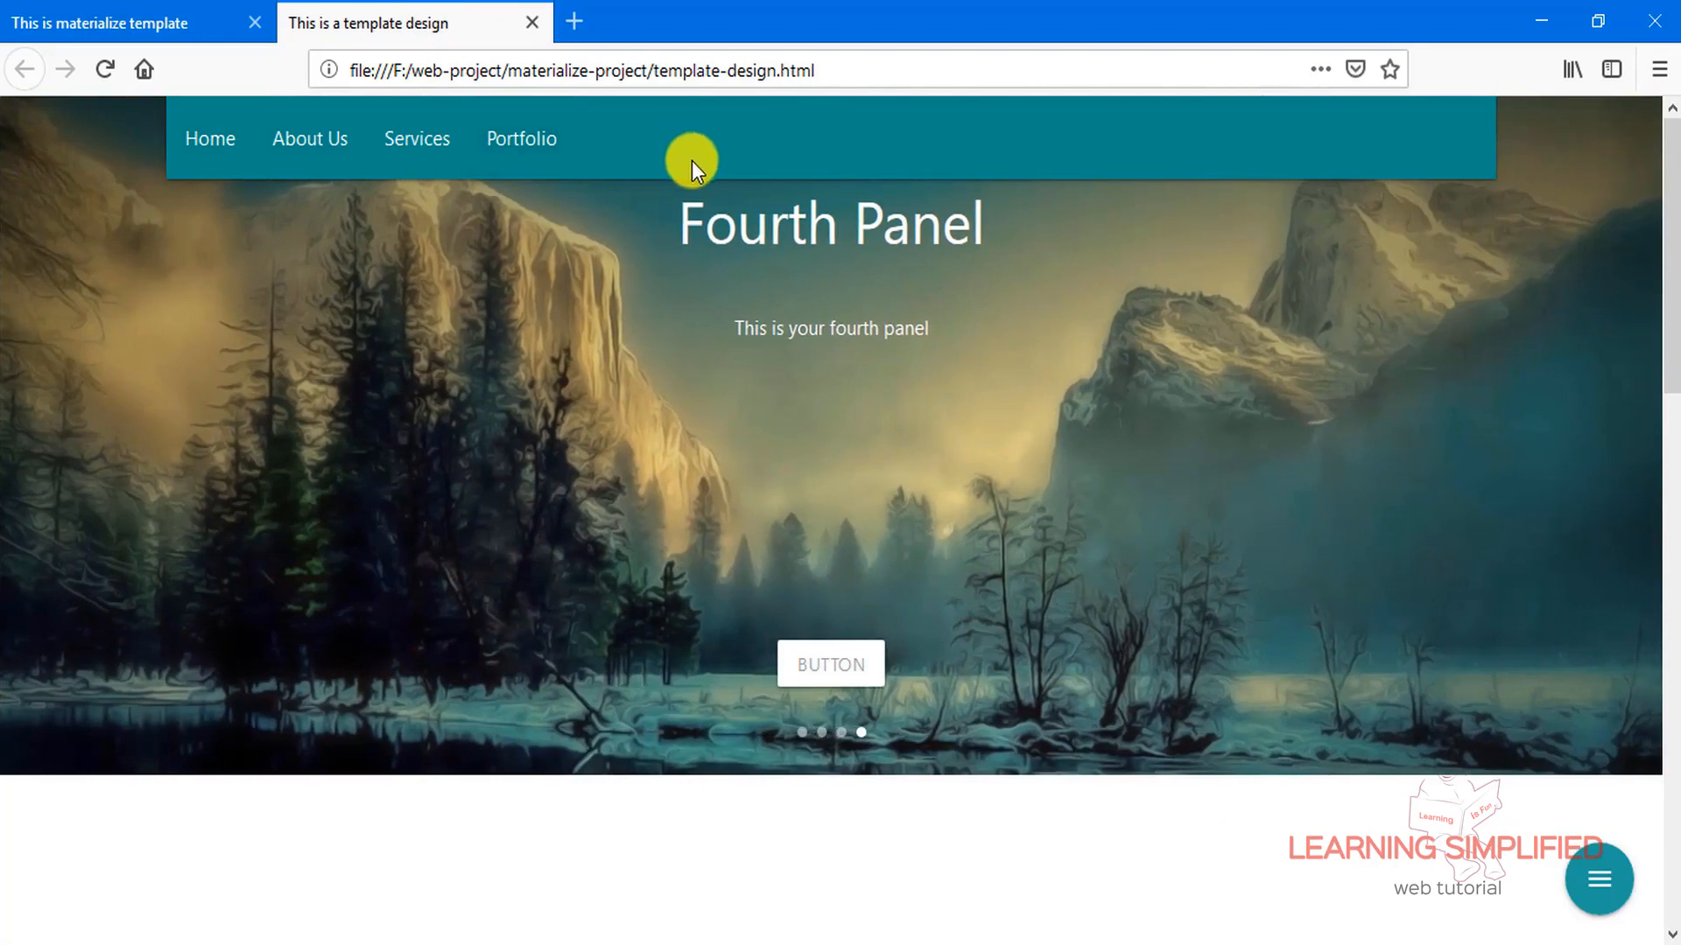
mouse_move(1206, 515)
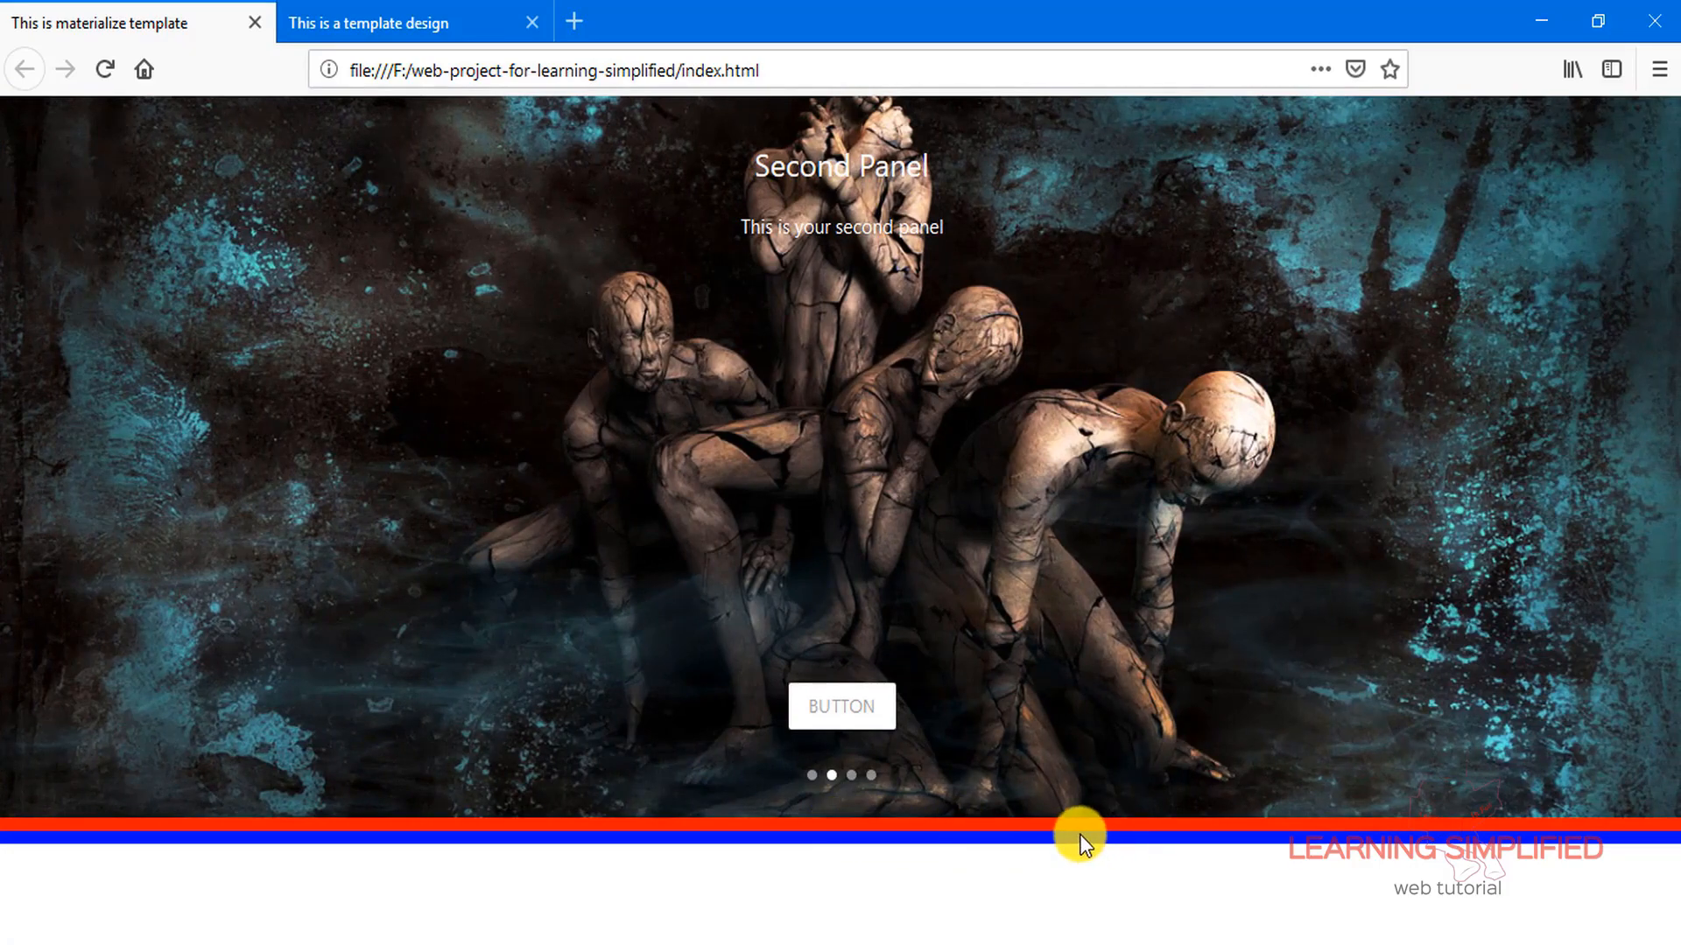
Compare with the template-design page, then return to Atom and view stylesheet.css.
left_click(851, 775)
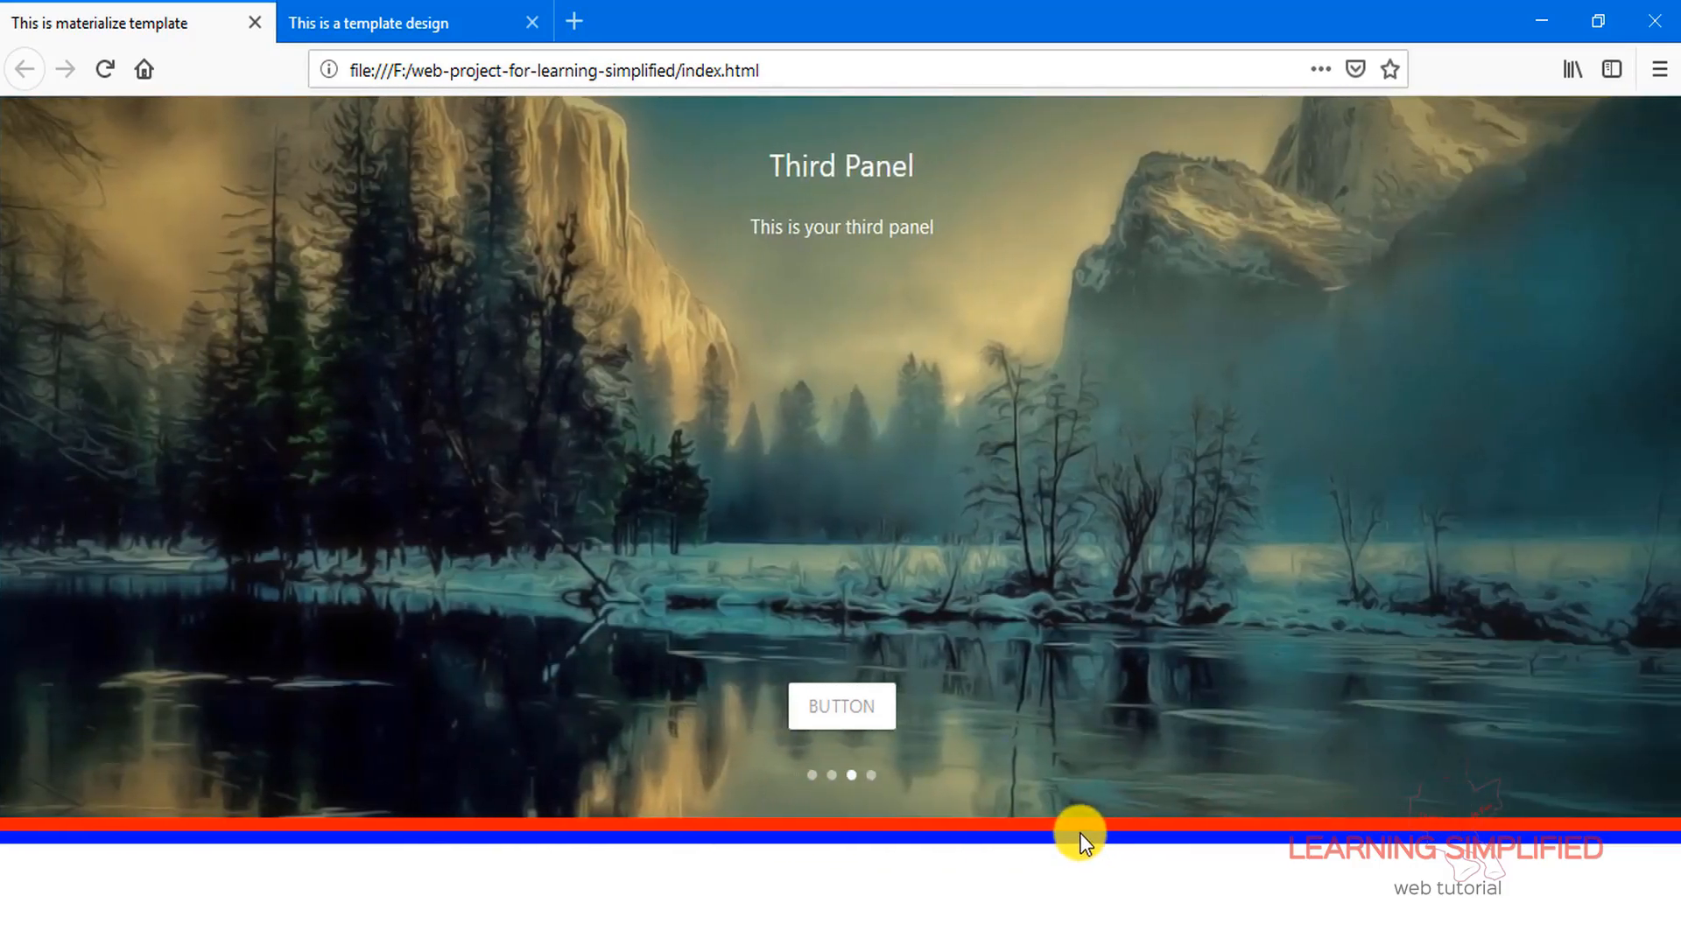
mouse_move(916, 842)
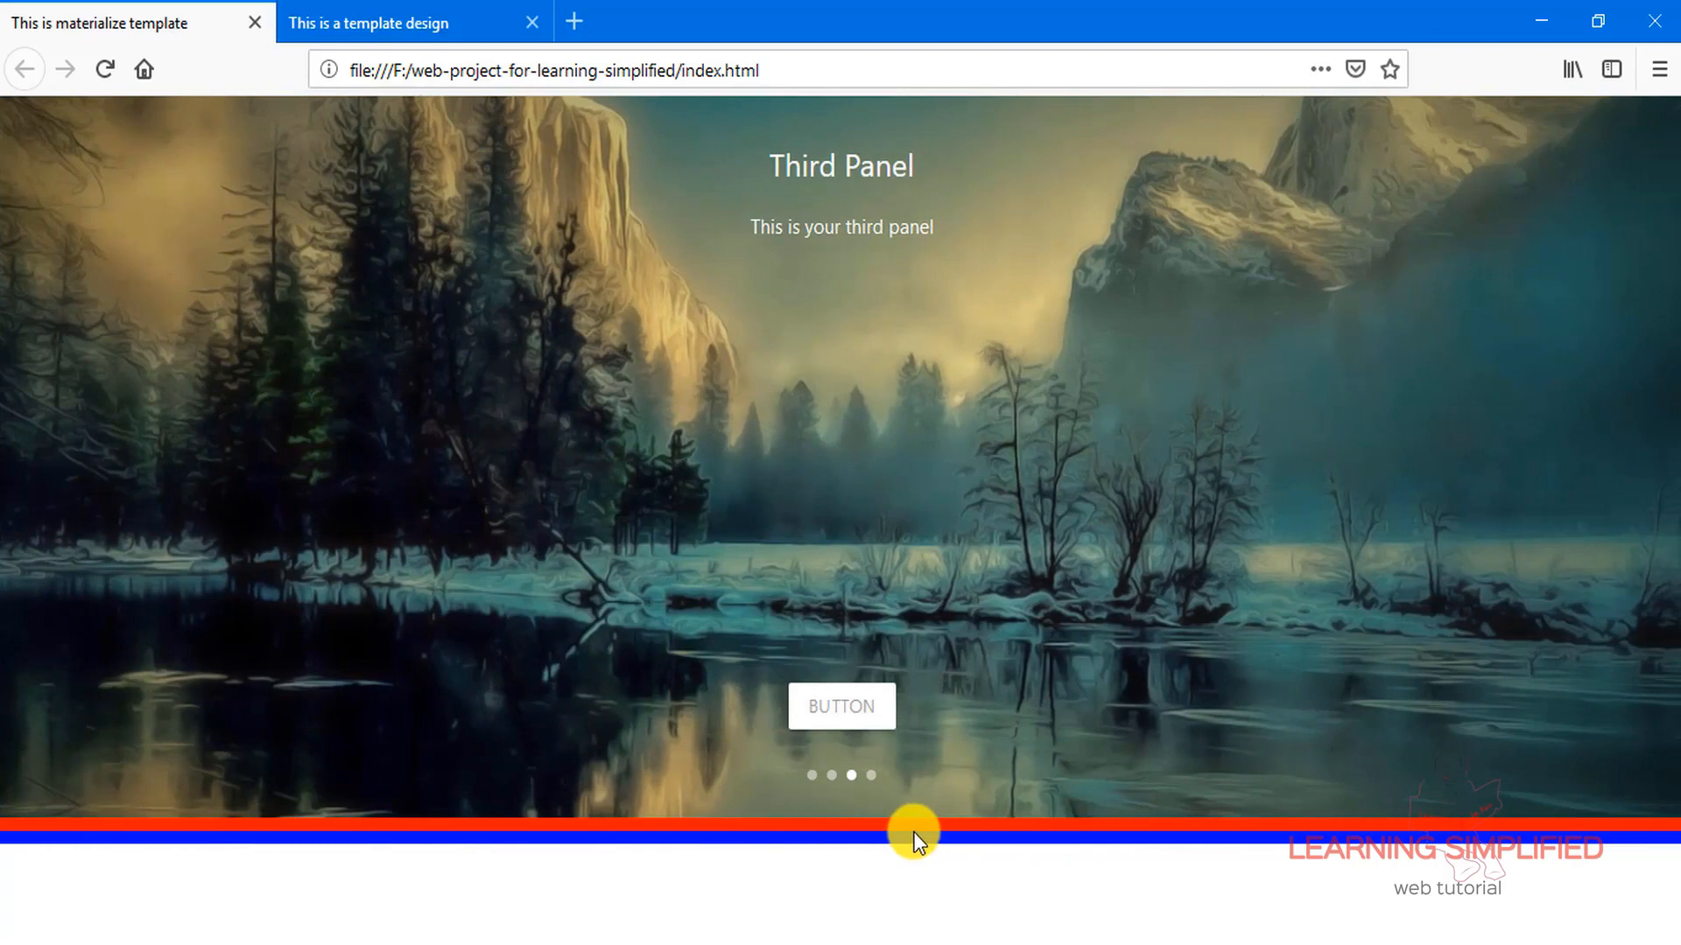
left_click(870, 774)
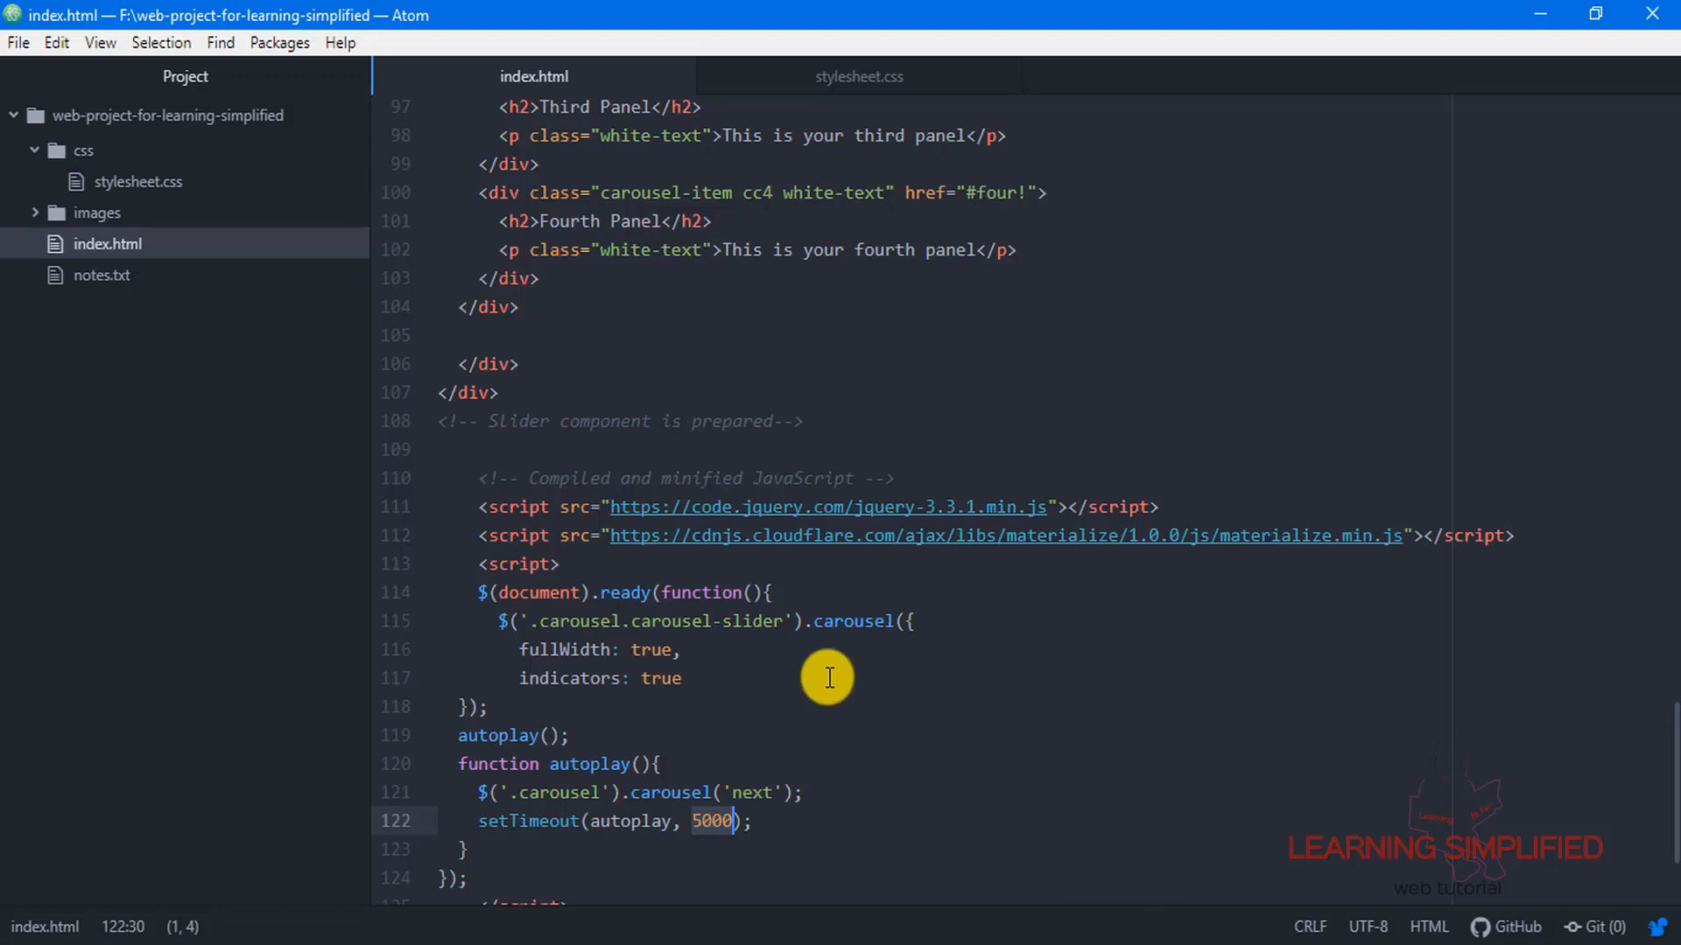
left_click(857, 75)
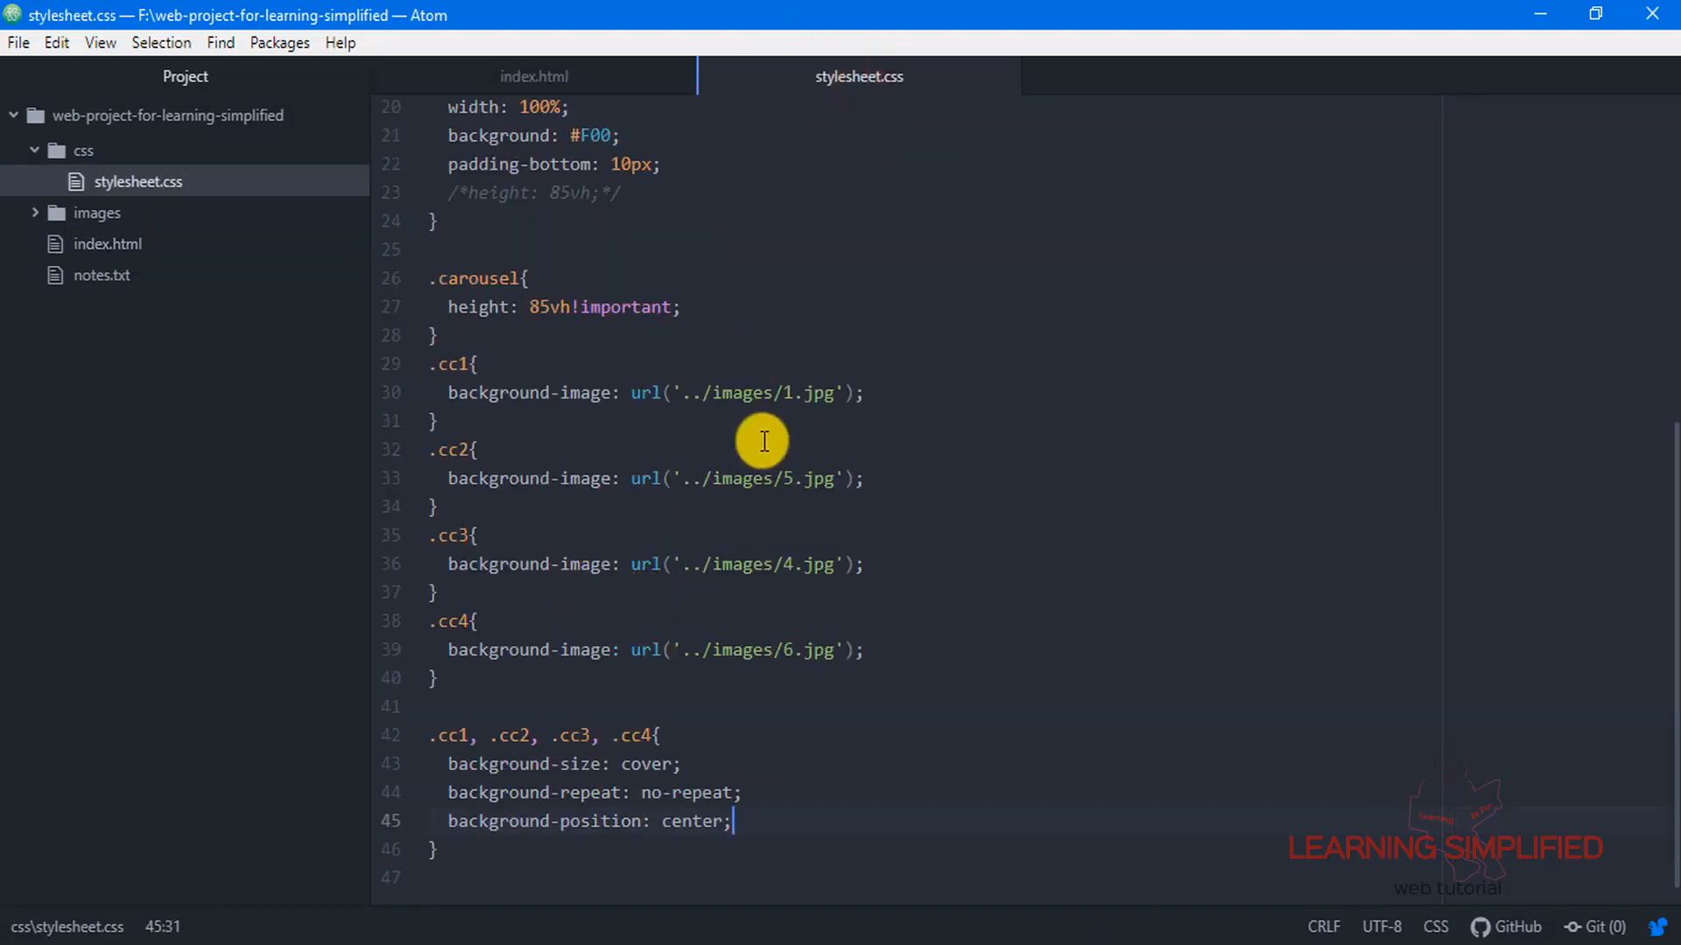